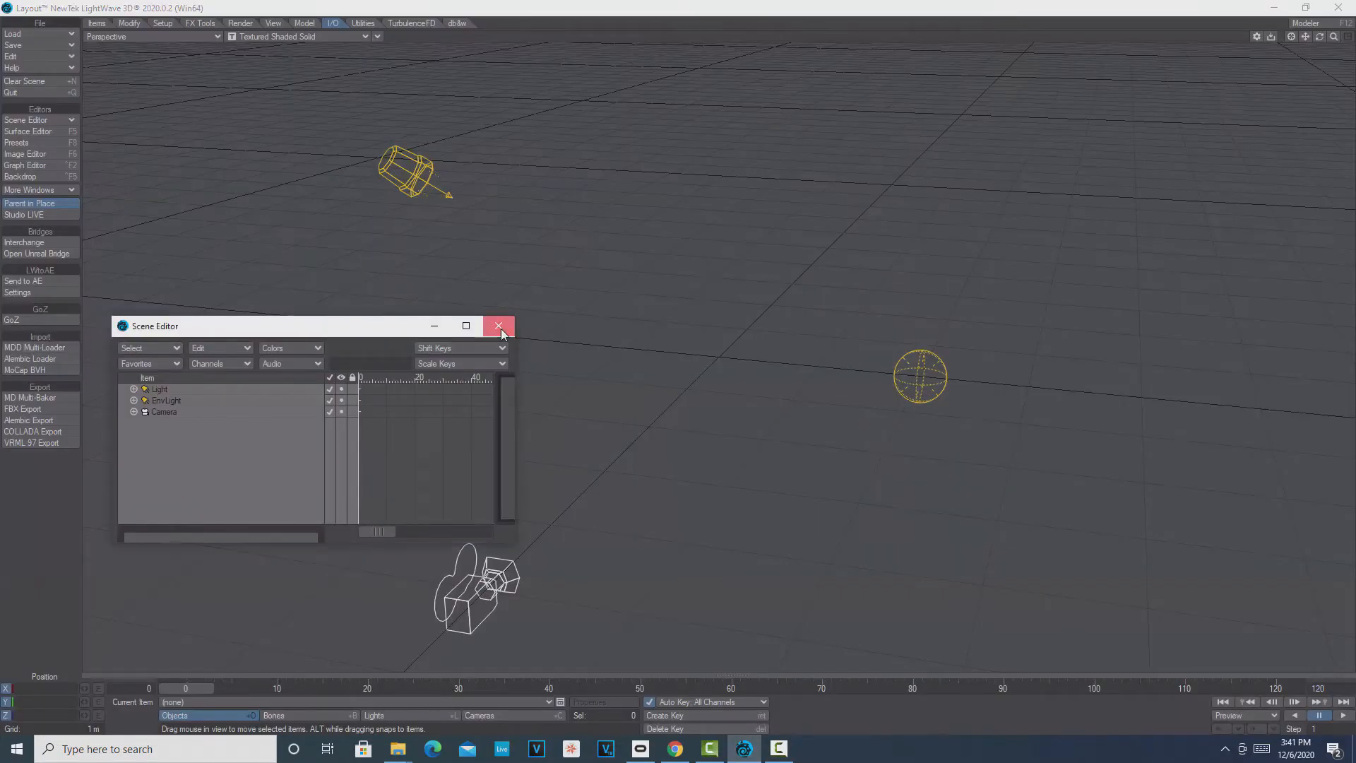
# Close the Scene Editor, leaving the light, environment light and camera in view
pyautogui.click(498, 327)
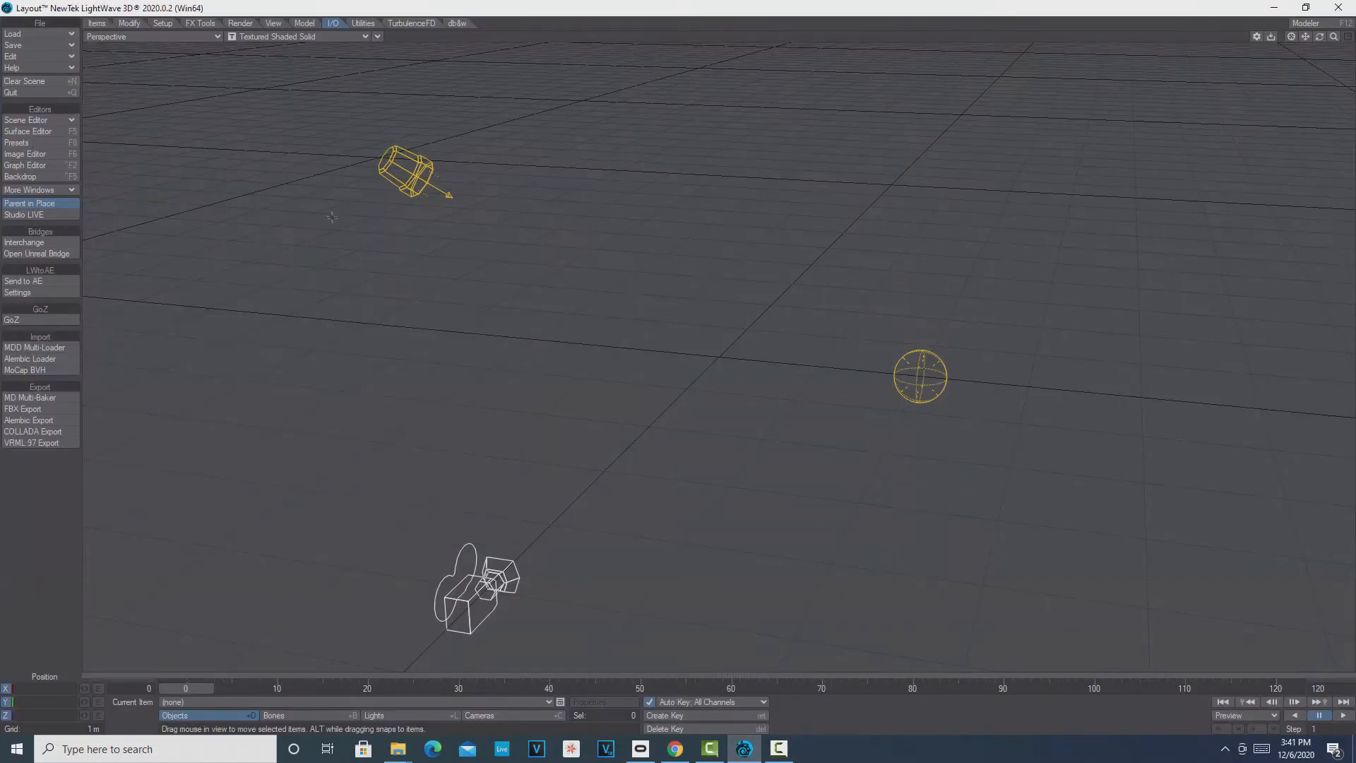
pyautogui.moveTo(327, 311)
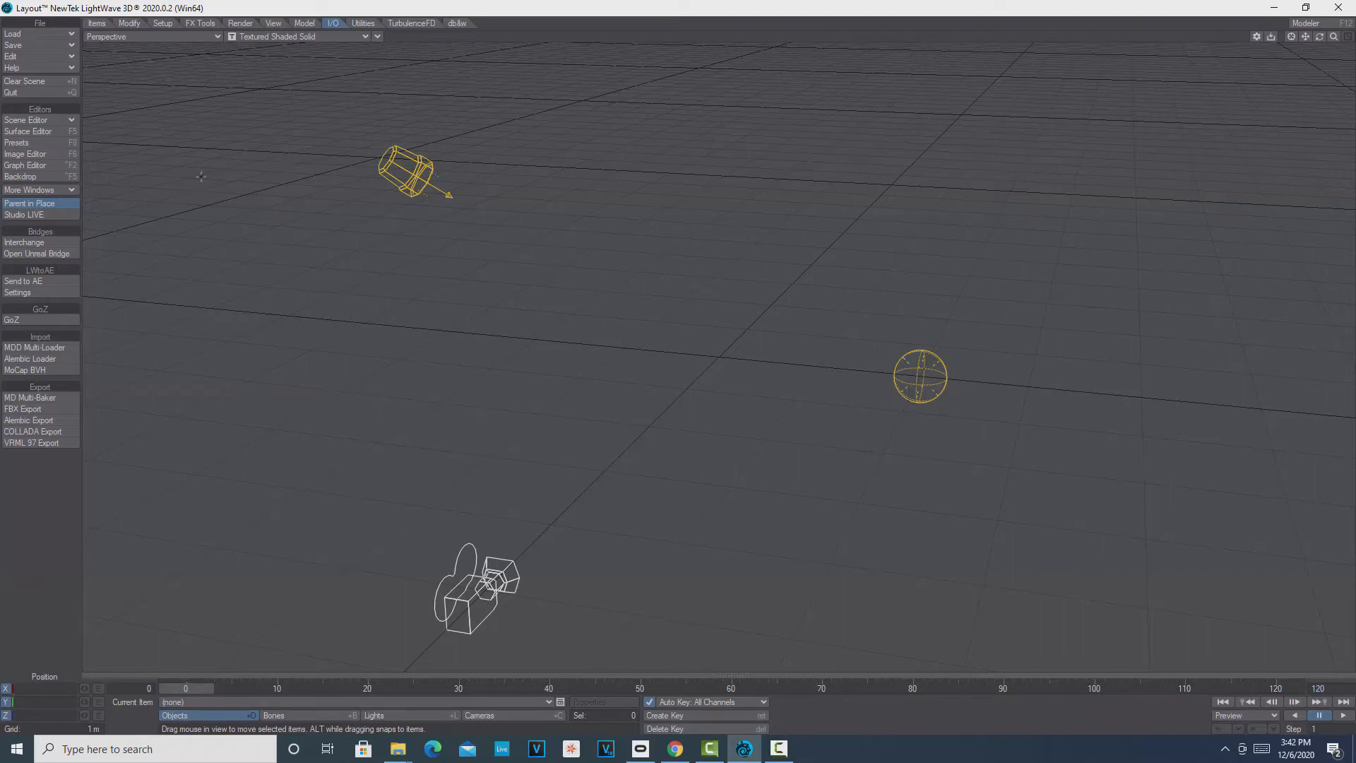
pyautogui.moveTo(205, 186)
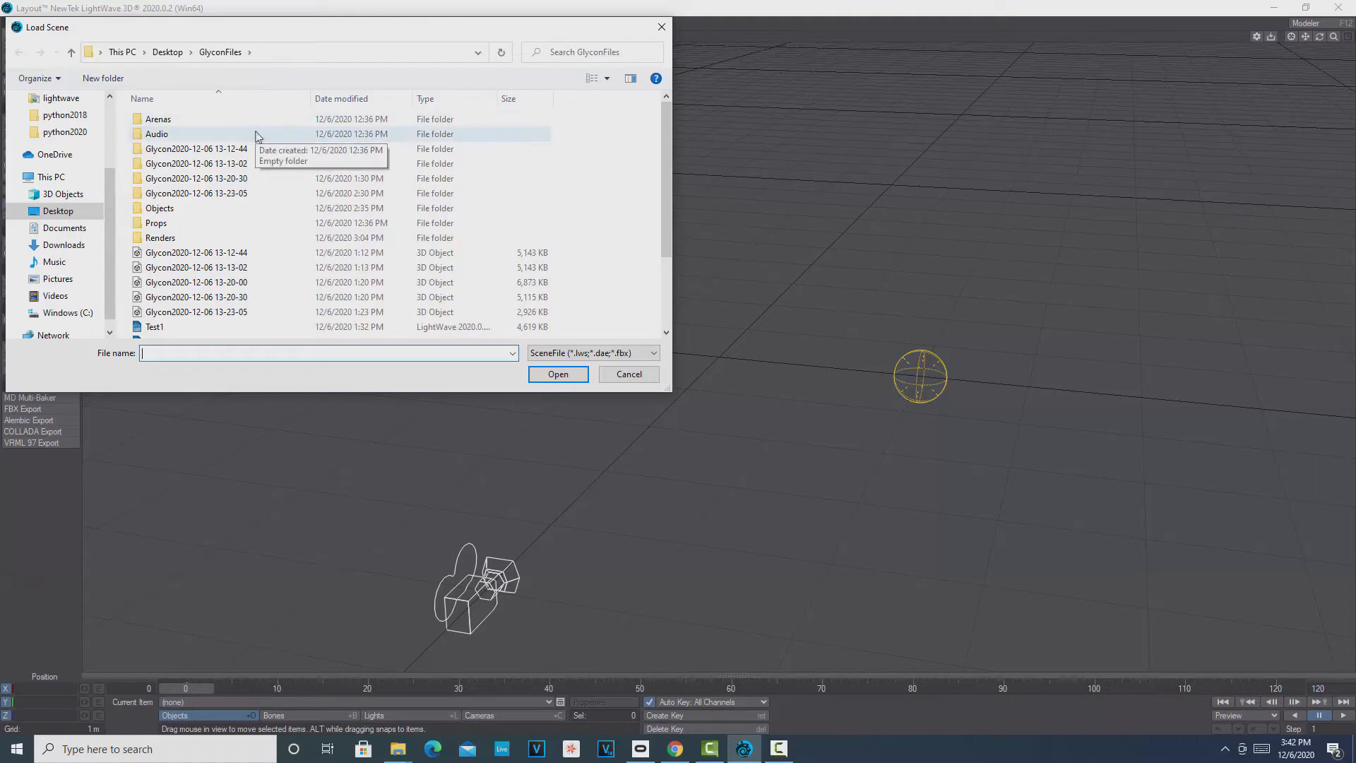
pyautogui.moveTo(275, 283)
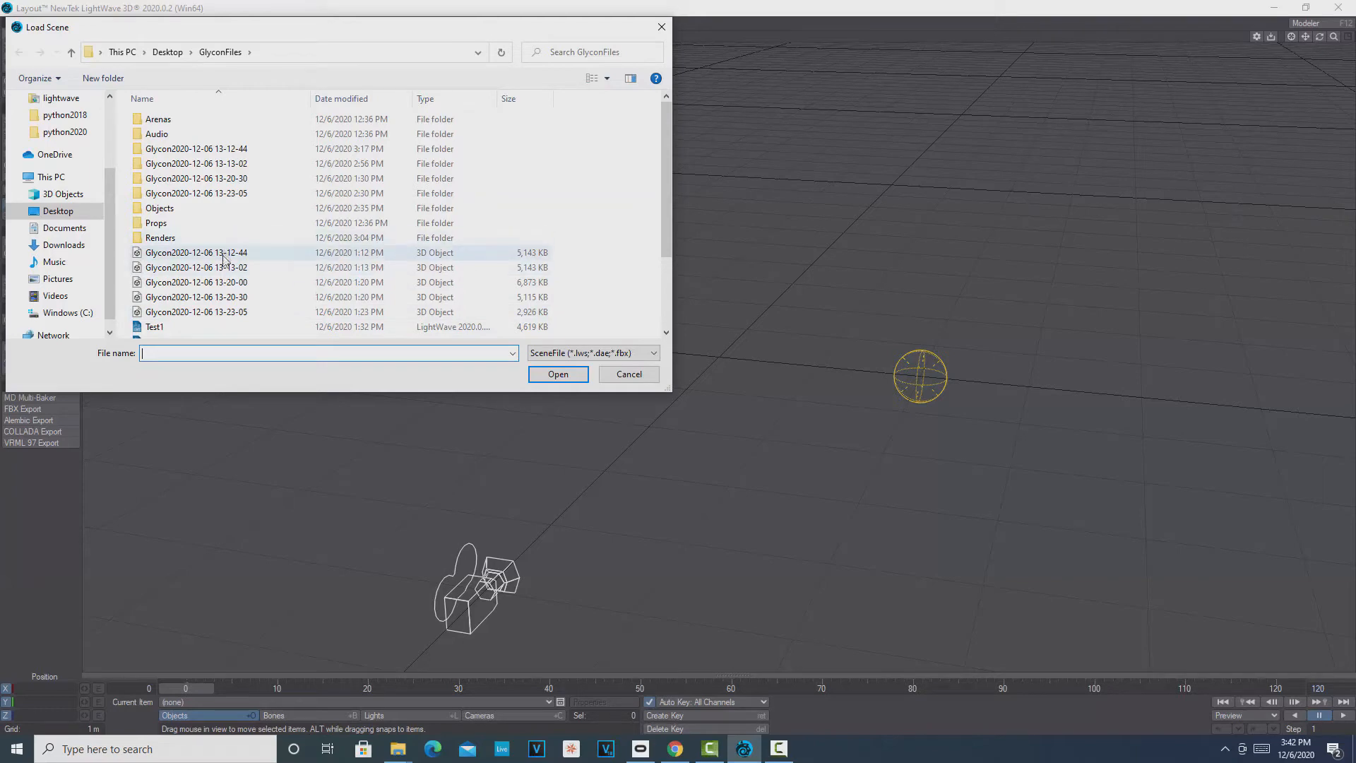
pyautogui.click(196, 282)
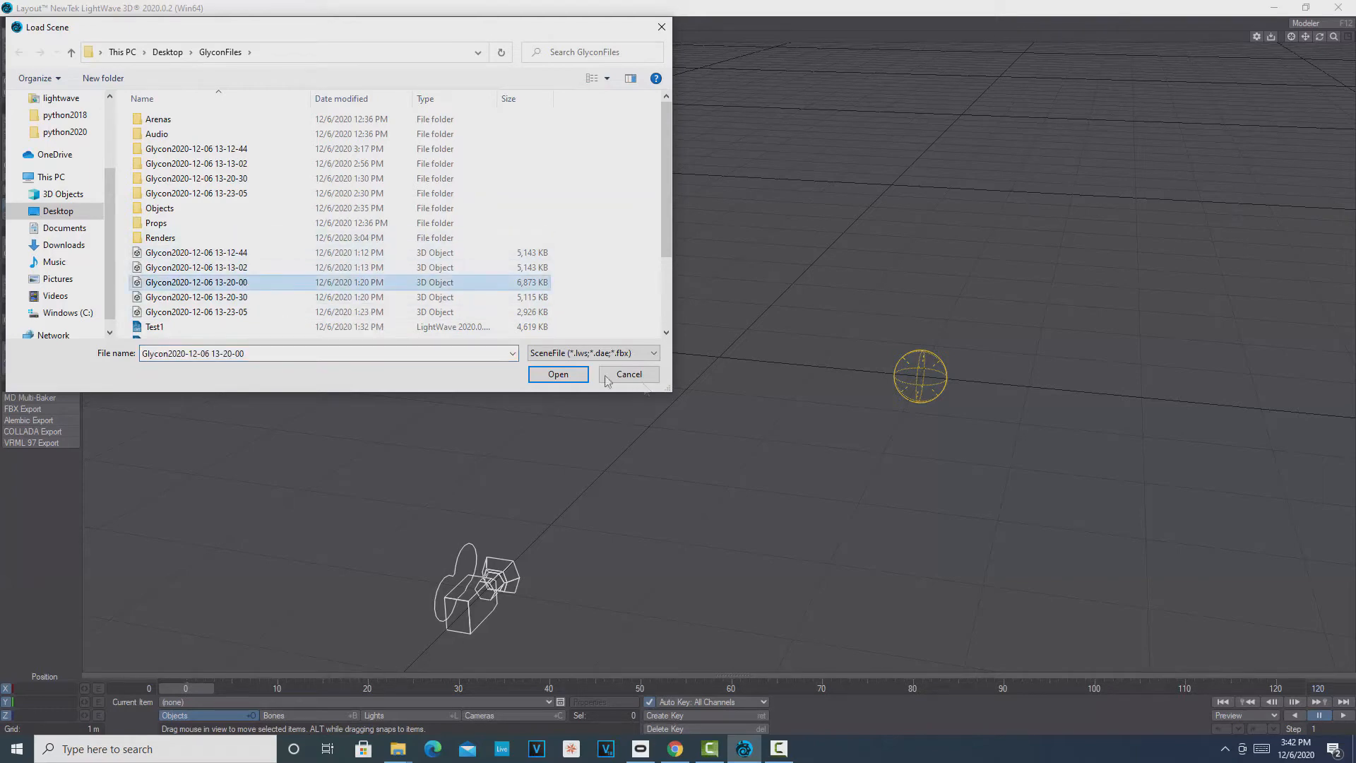
pyautogui.click(558, 373)
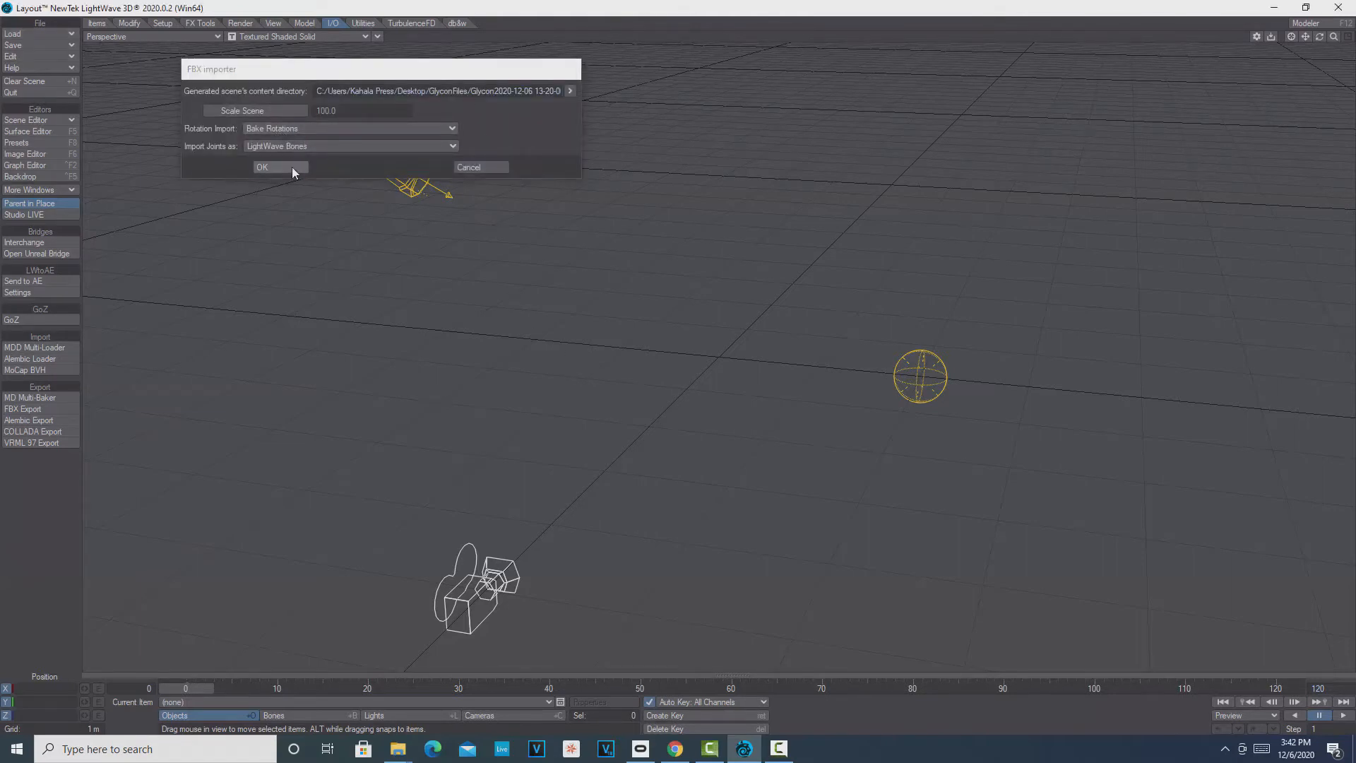
pyautogui.click(262, 166)
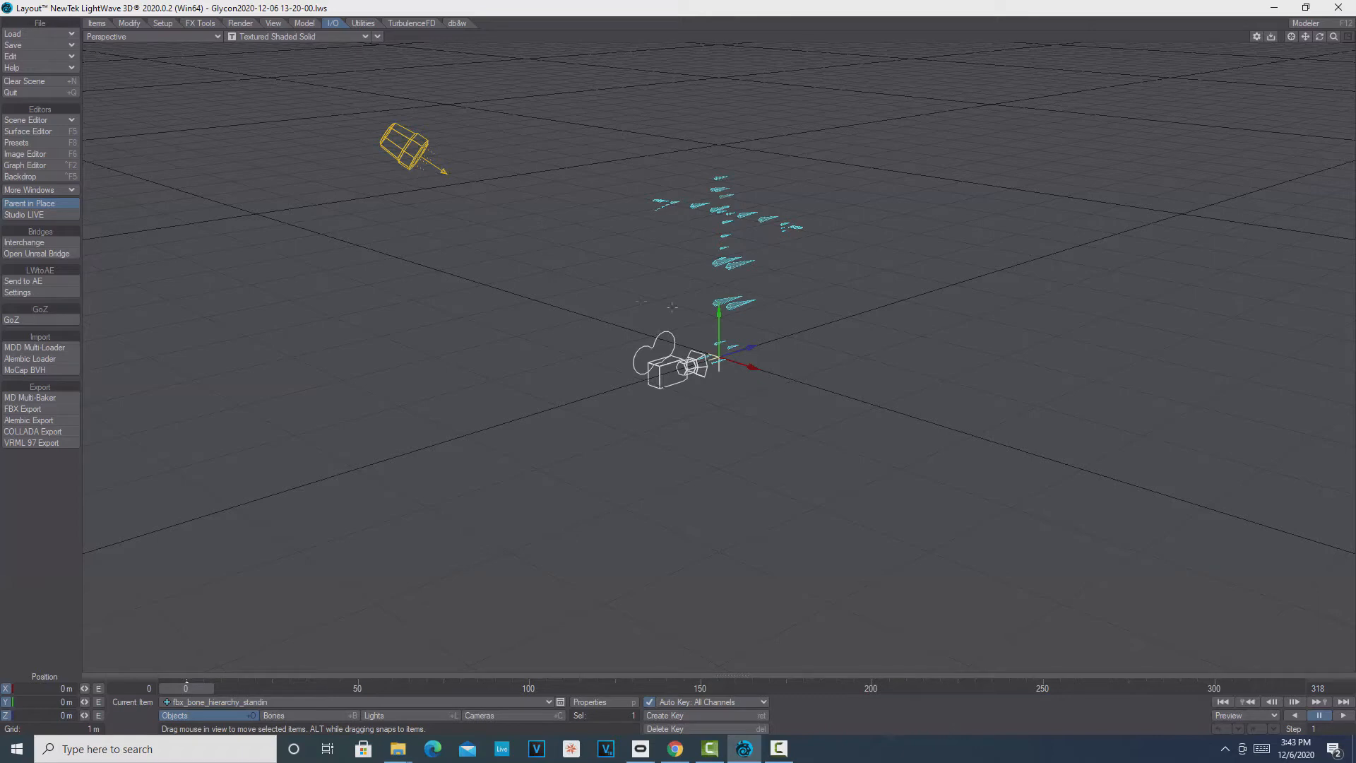
pyautogui.moveTo(860, 378)
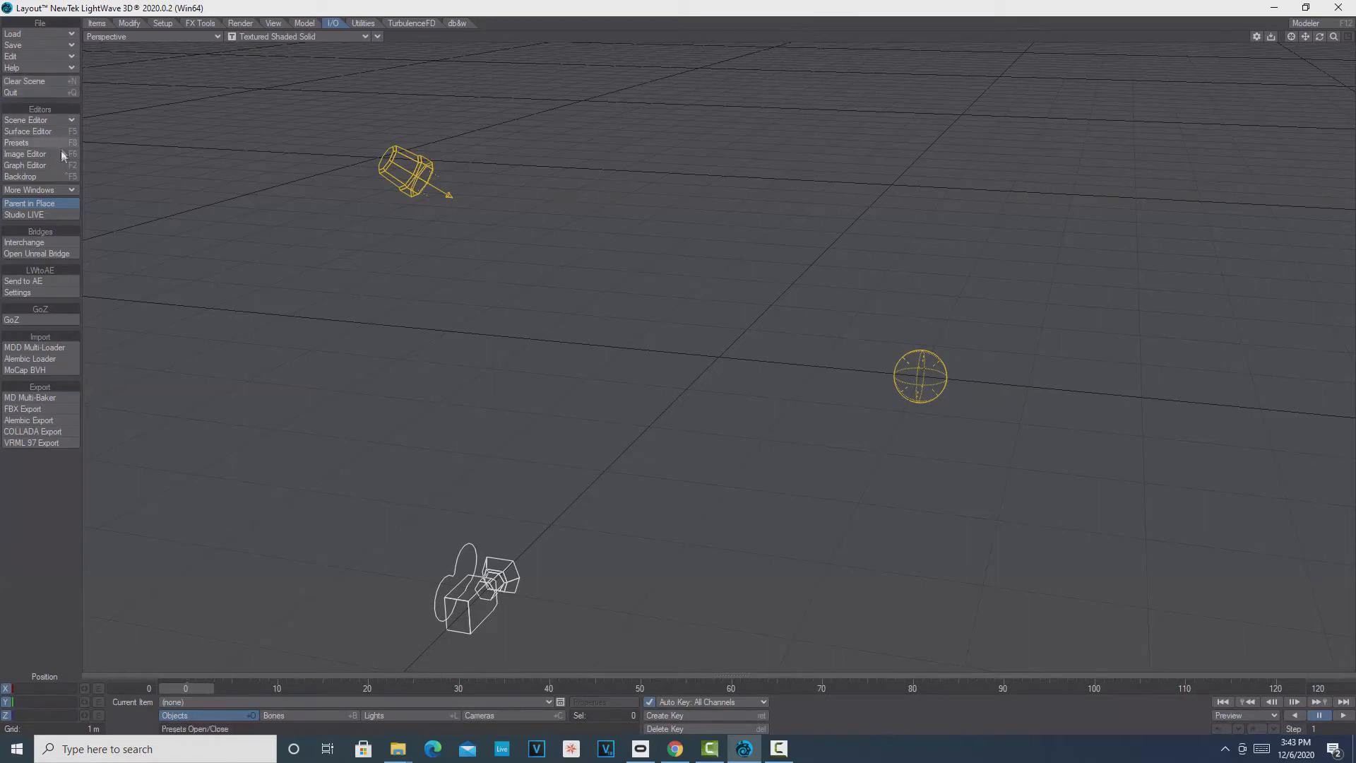
pyautogui.moveTo(47, 242)
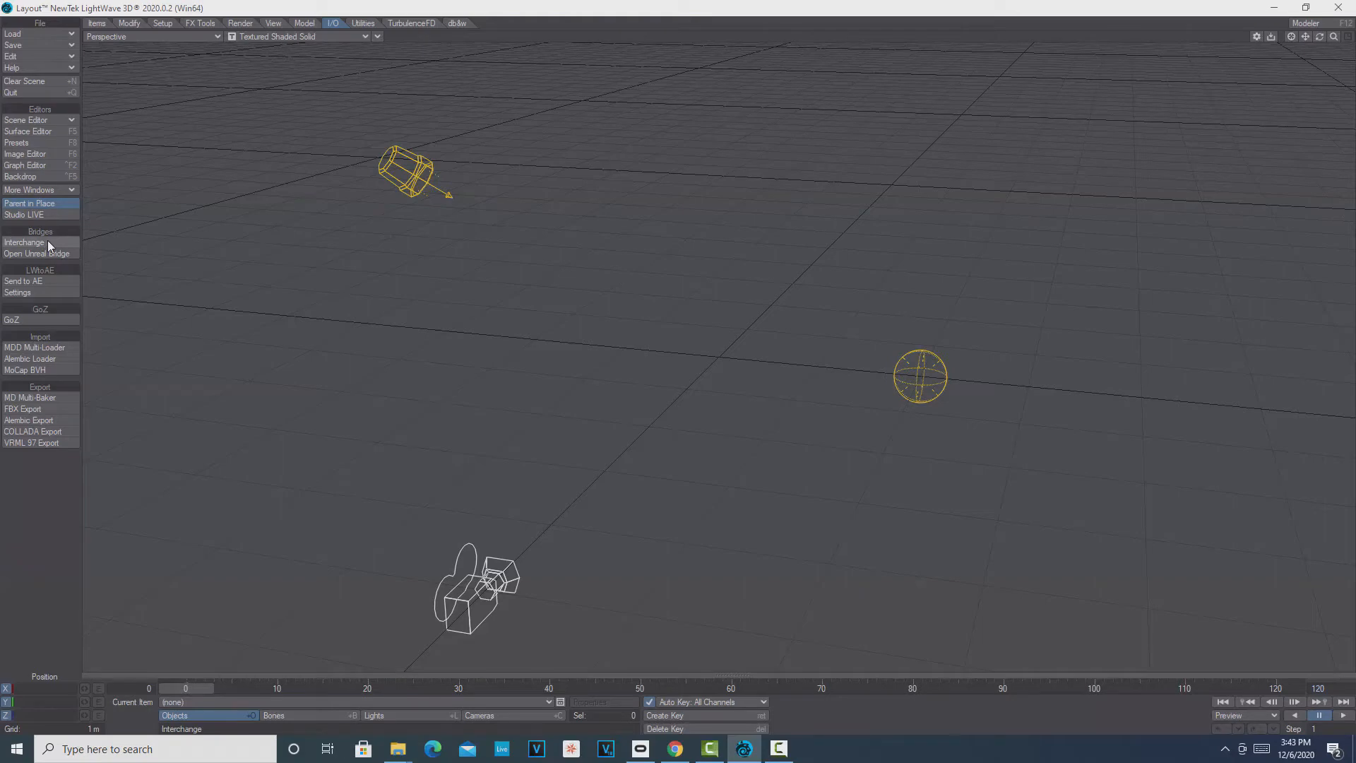
pyautogui.click(24, 242)
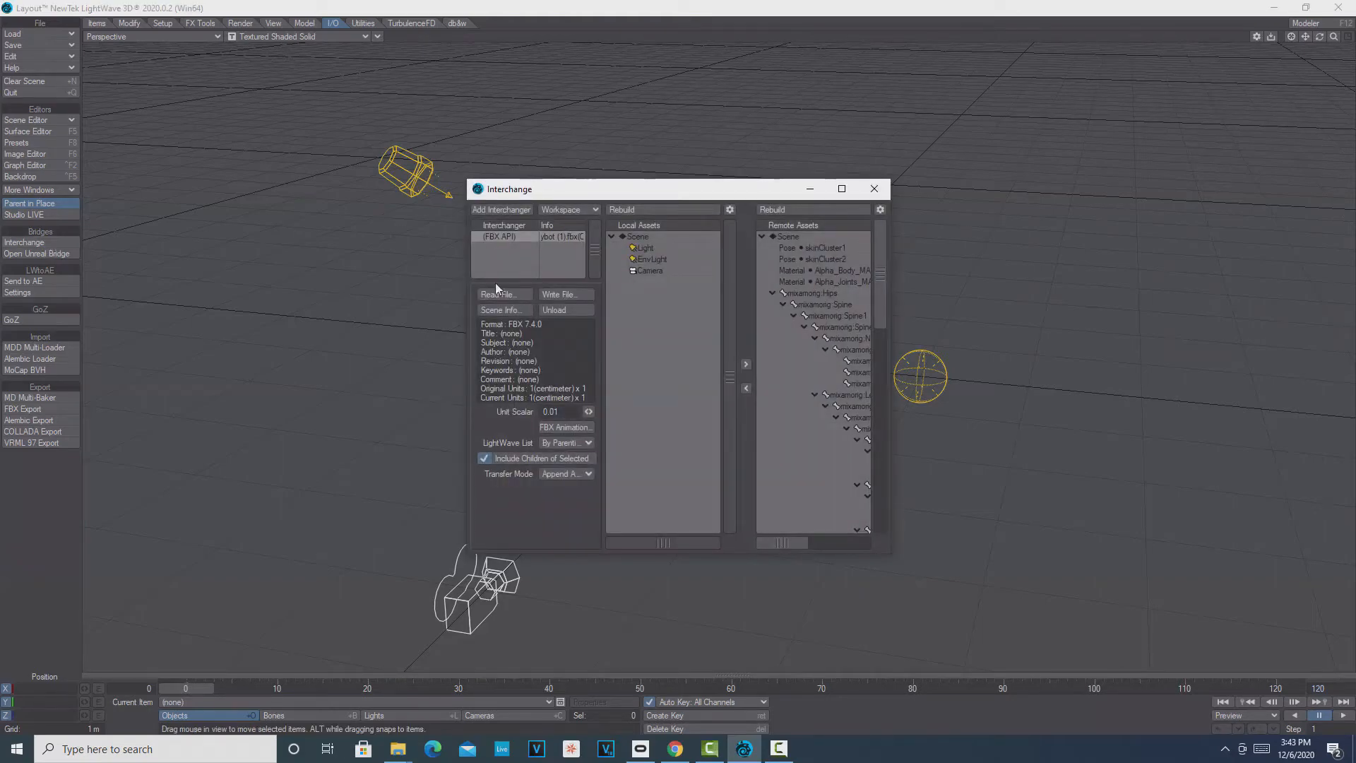
pyautogui.click(500, 294)
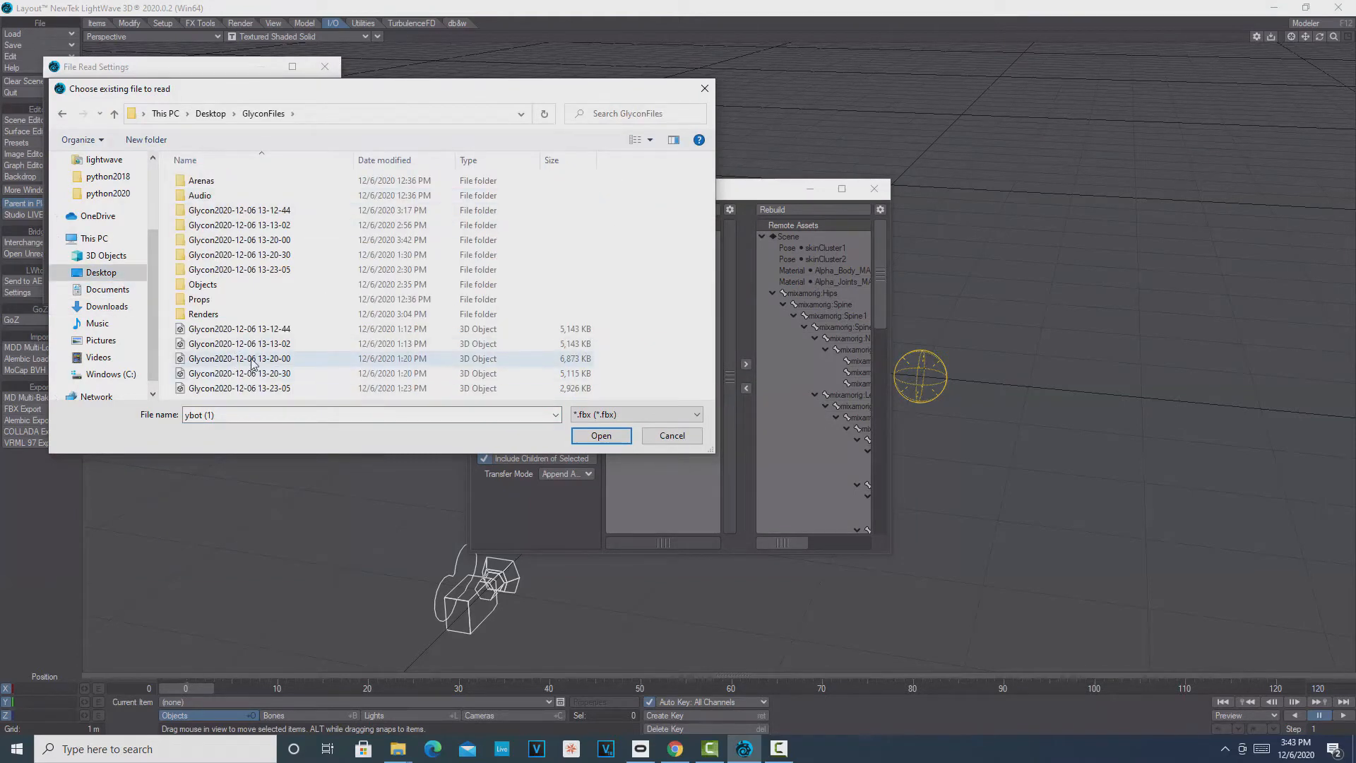
pyautogui.click(240, 358)
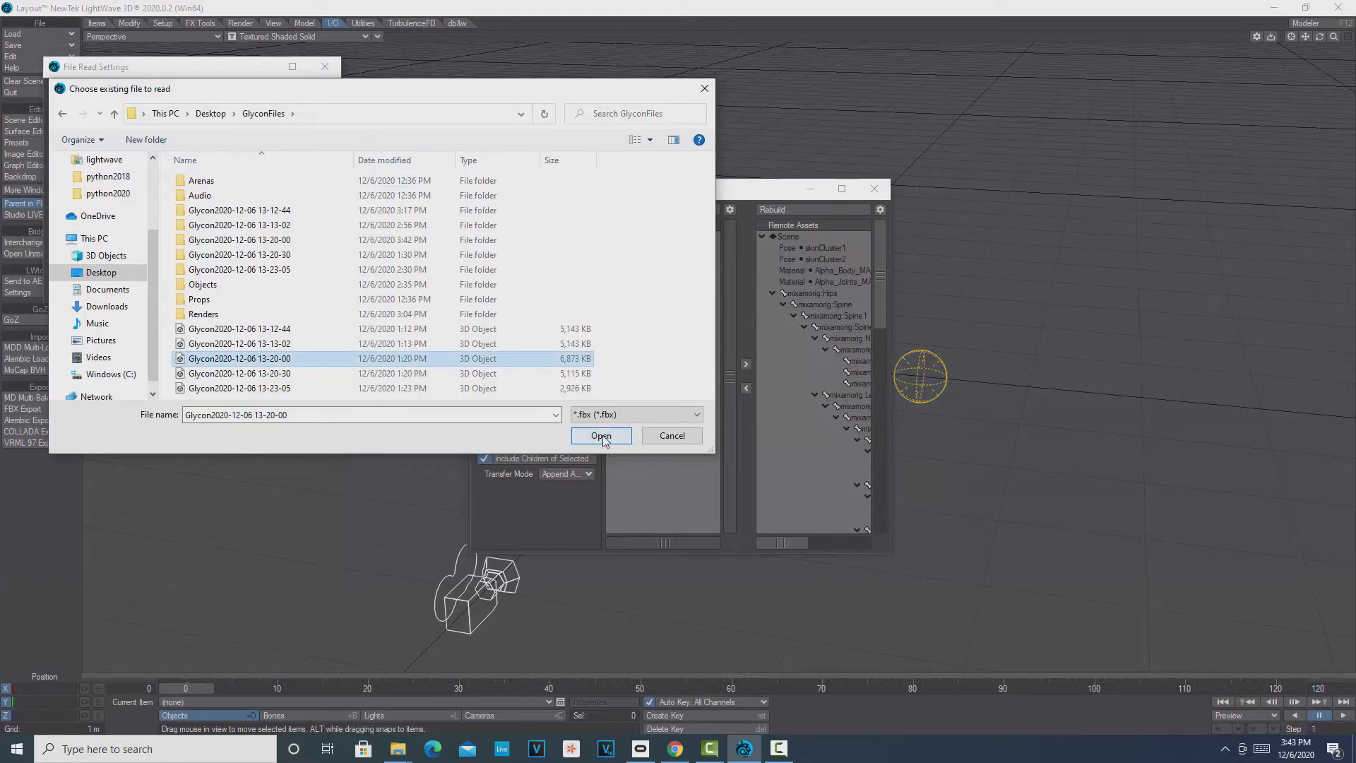
pyautogui.click(600, 435)
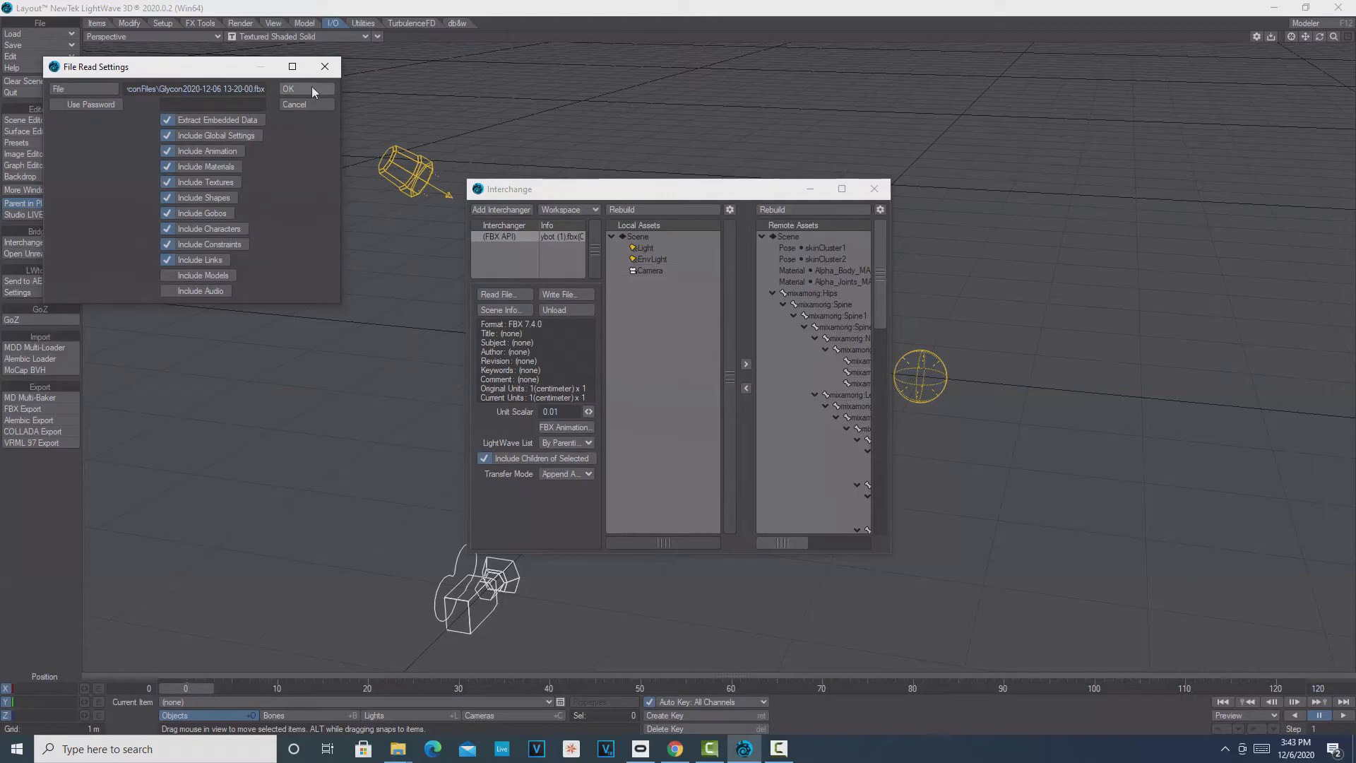
pyautogui.click(289, 89)
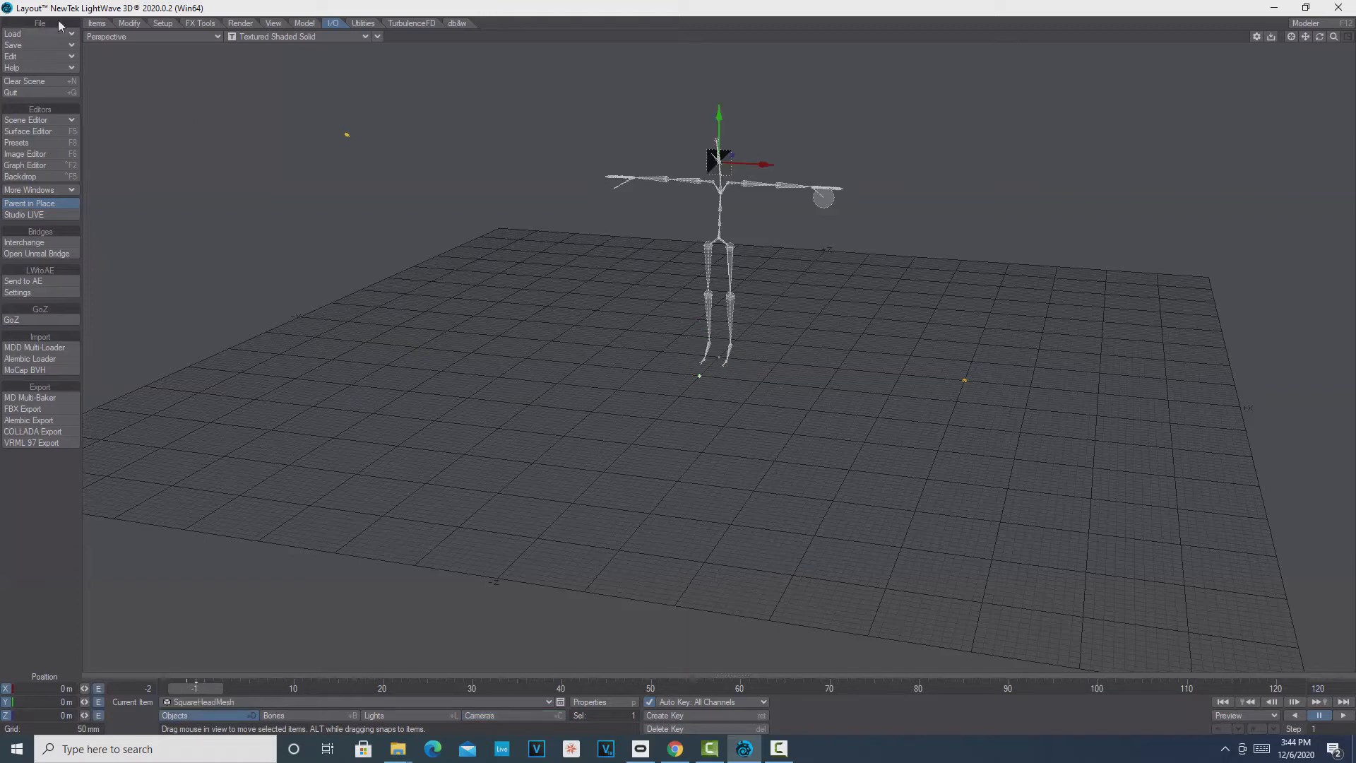
# Clear SquareHeadMesh from the scene, keeping only the Hips-rooted skeleton
pyautogui.click(97, 23)
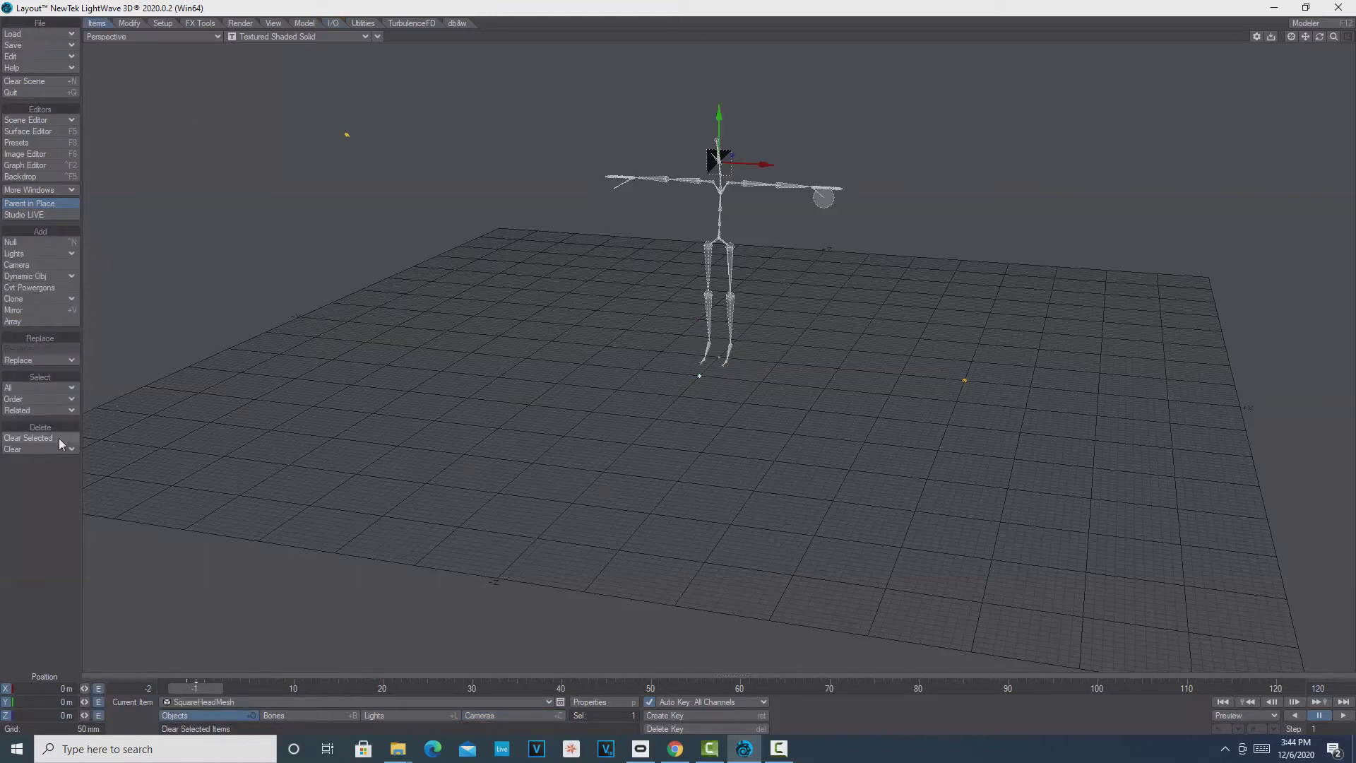
pyautogui.click(12, 450)
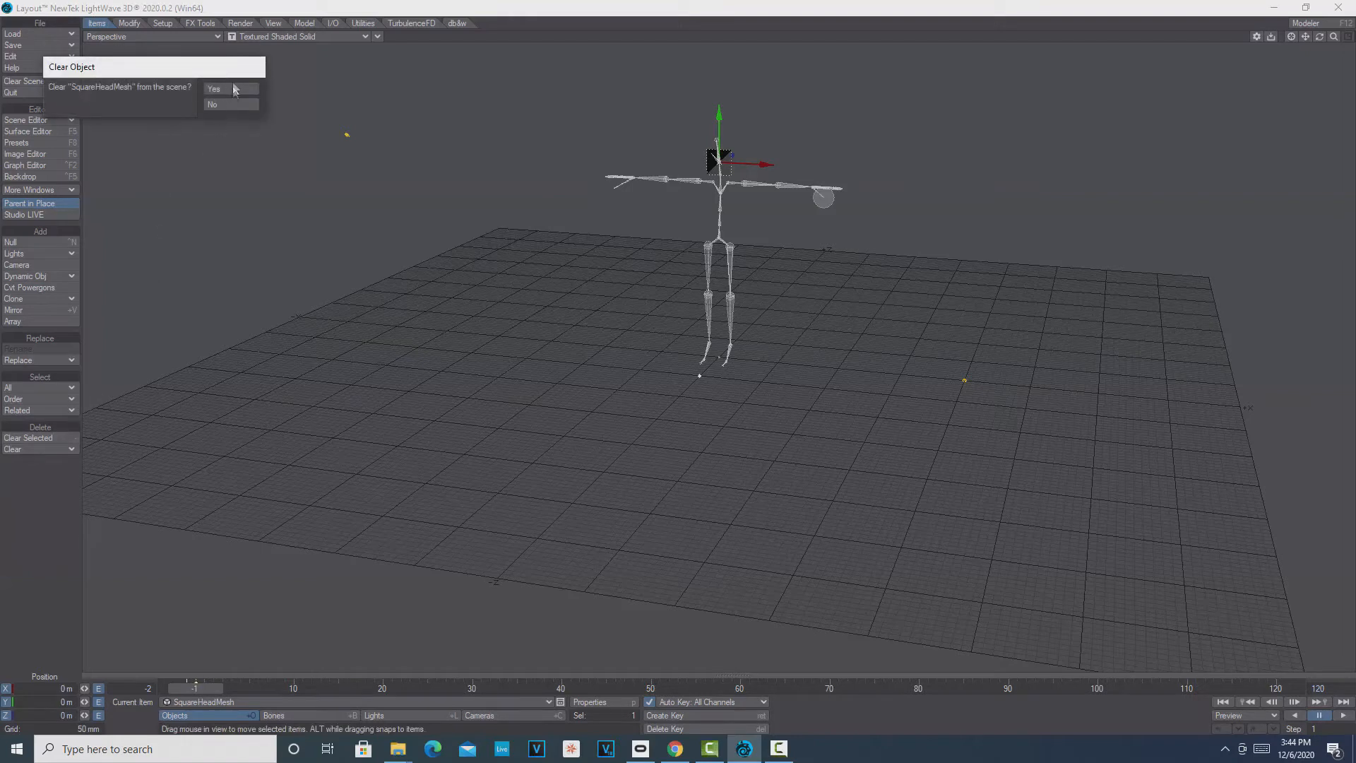
pyautogui.click(214, 88)
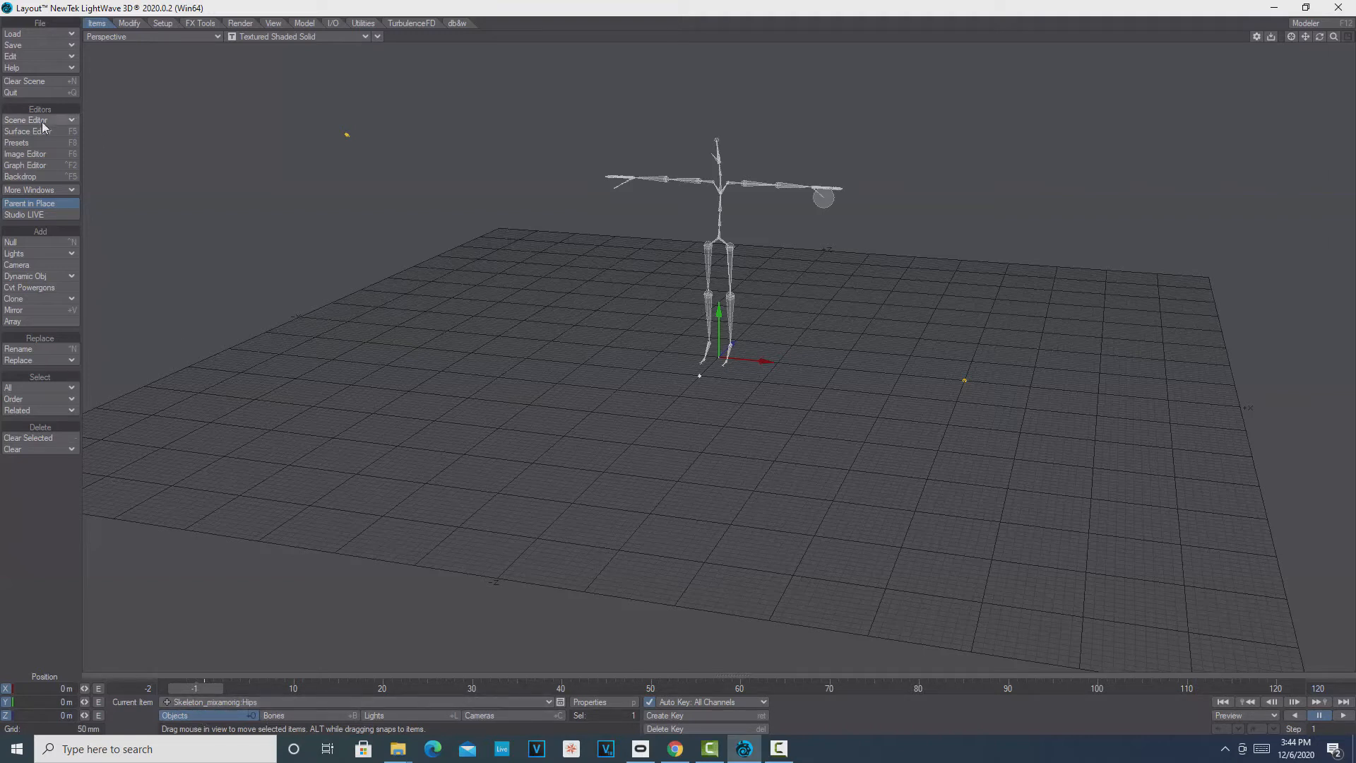
# Select the skeleton bones in the Scene Editor, then minimize the editor
pyautogui.click(26, 119)
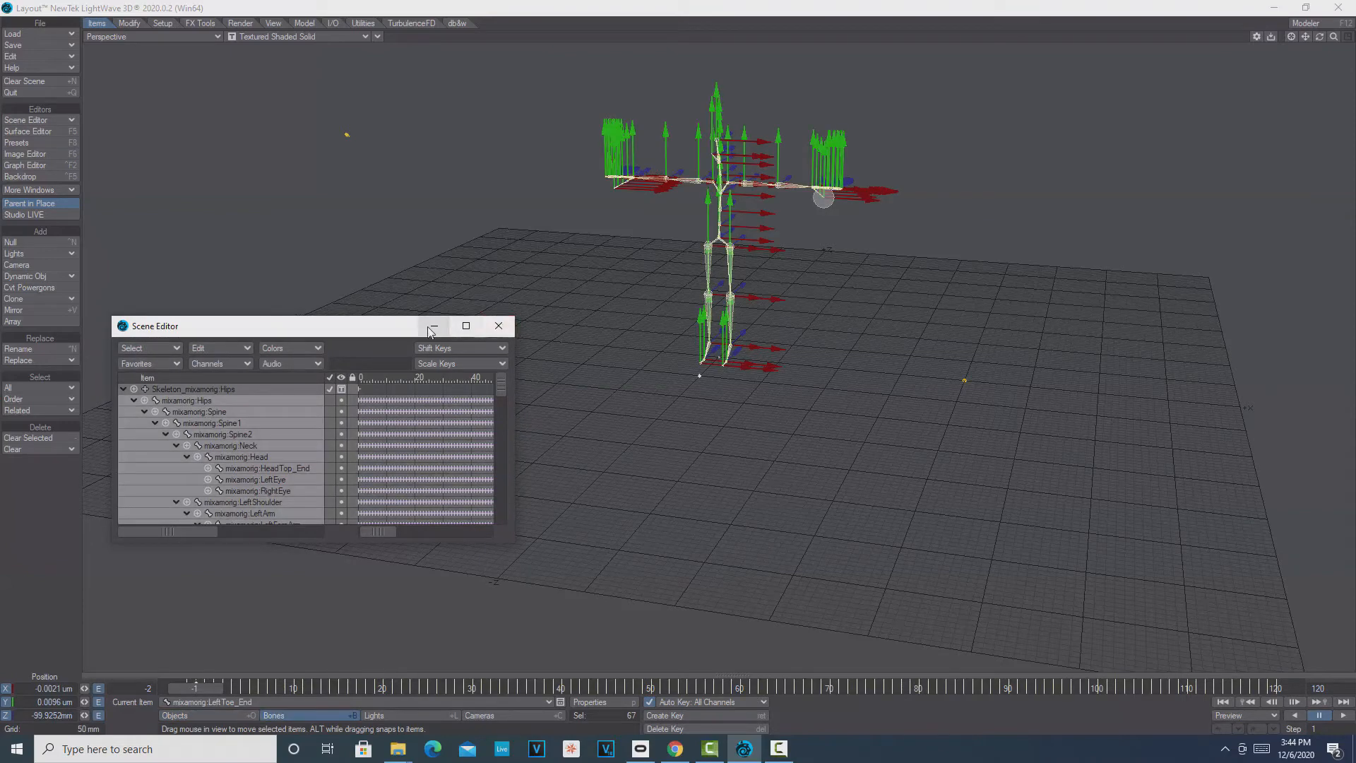
pyautogui.moveTo(435, 331)
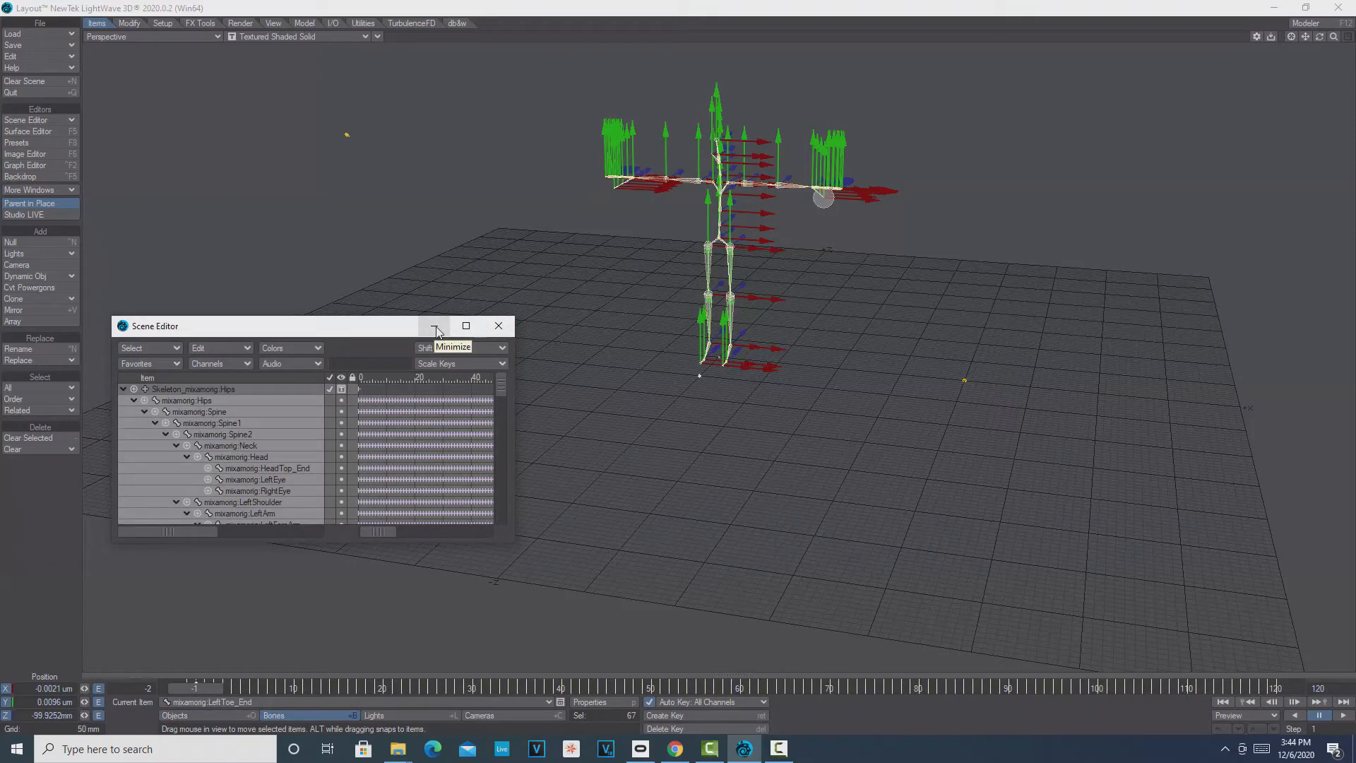
pyautogui.click(436, 327)
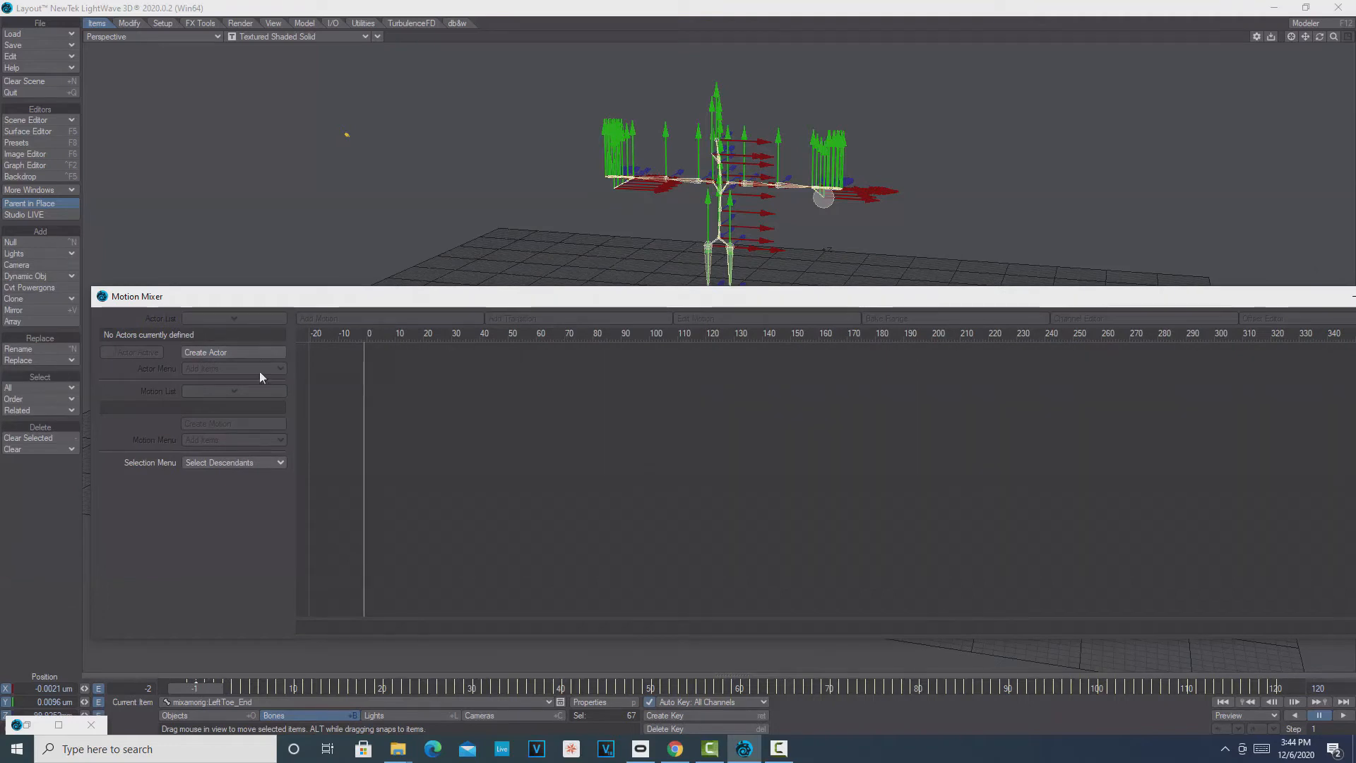
# Create a Motion Mixer actor named xxx from the skeleton's items
pyautogui.click(204, 352)
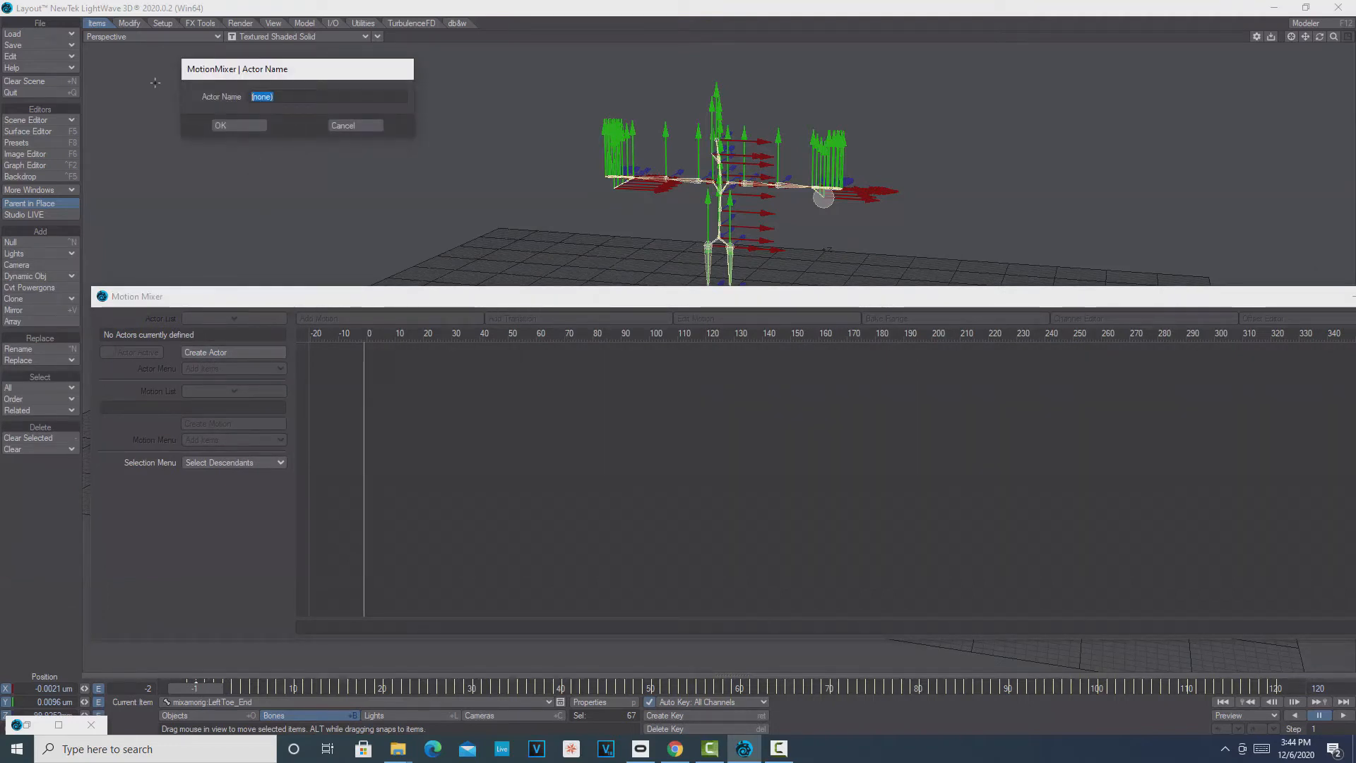
pyautogui.write('xxx')
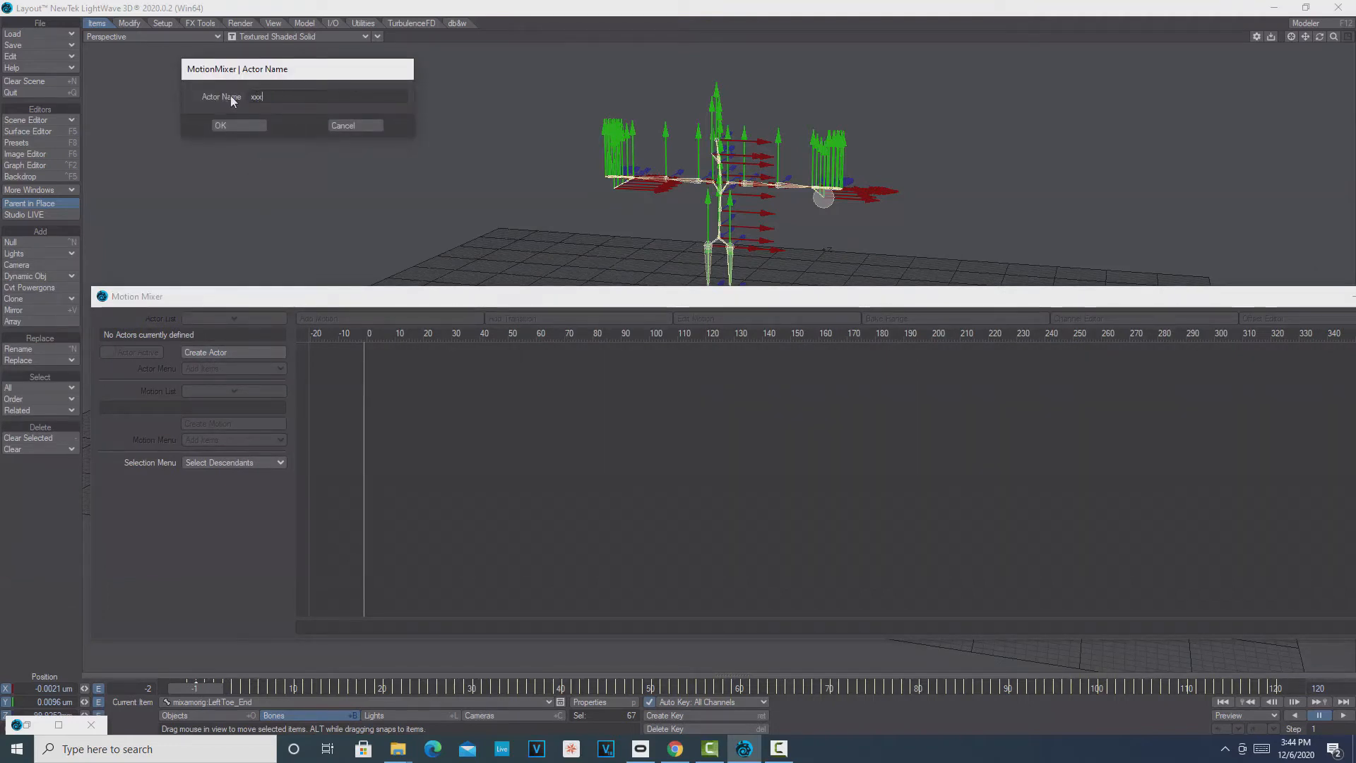
pyautogui.click(220, 124)
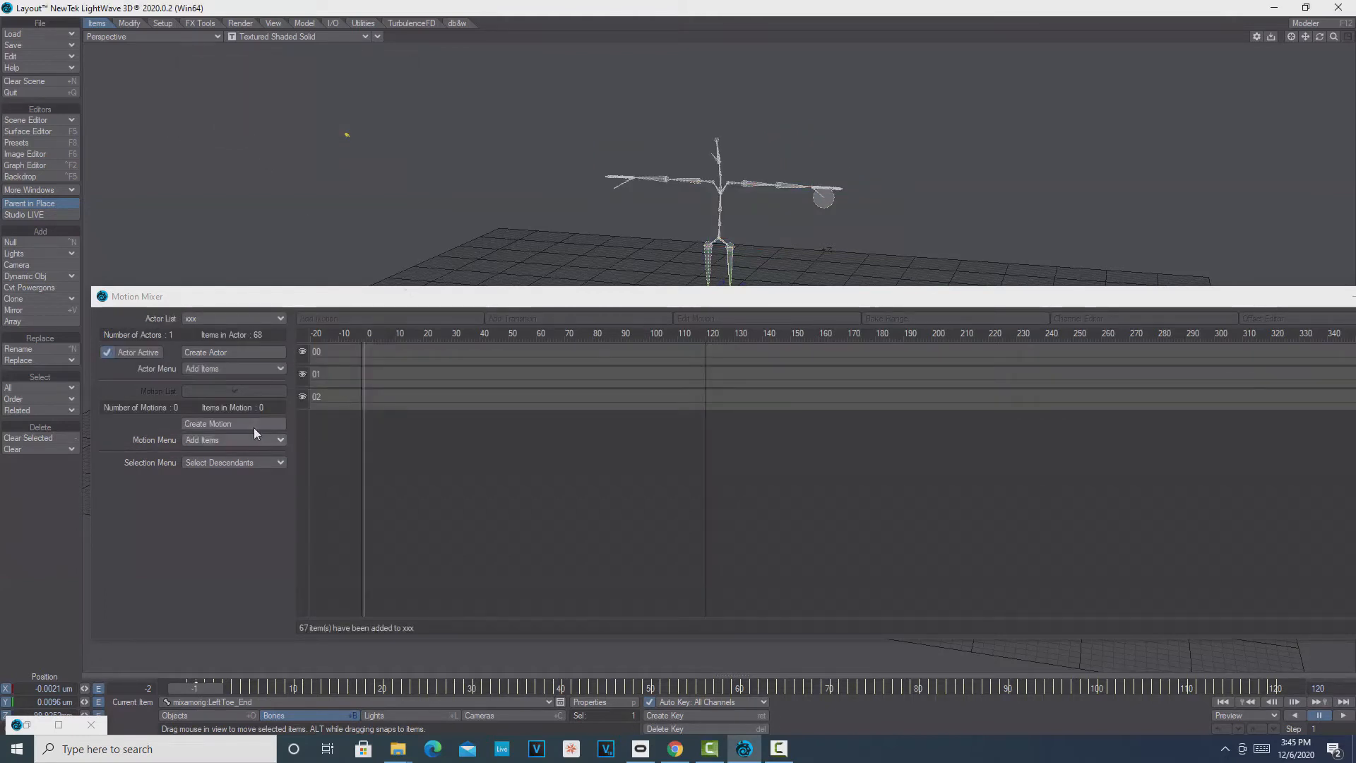
# Create motion 'animation' from Actor Items over frames 0–120 with Clear Channels on
pyautogui.click(208, 423)
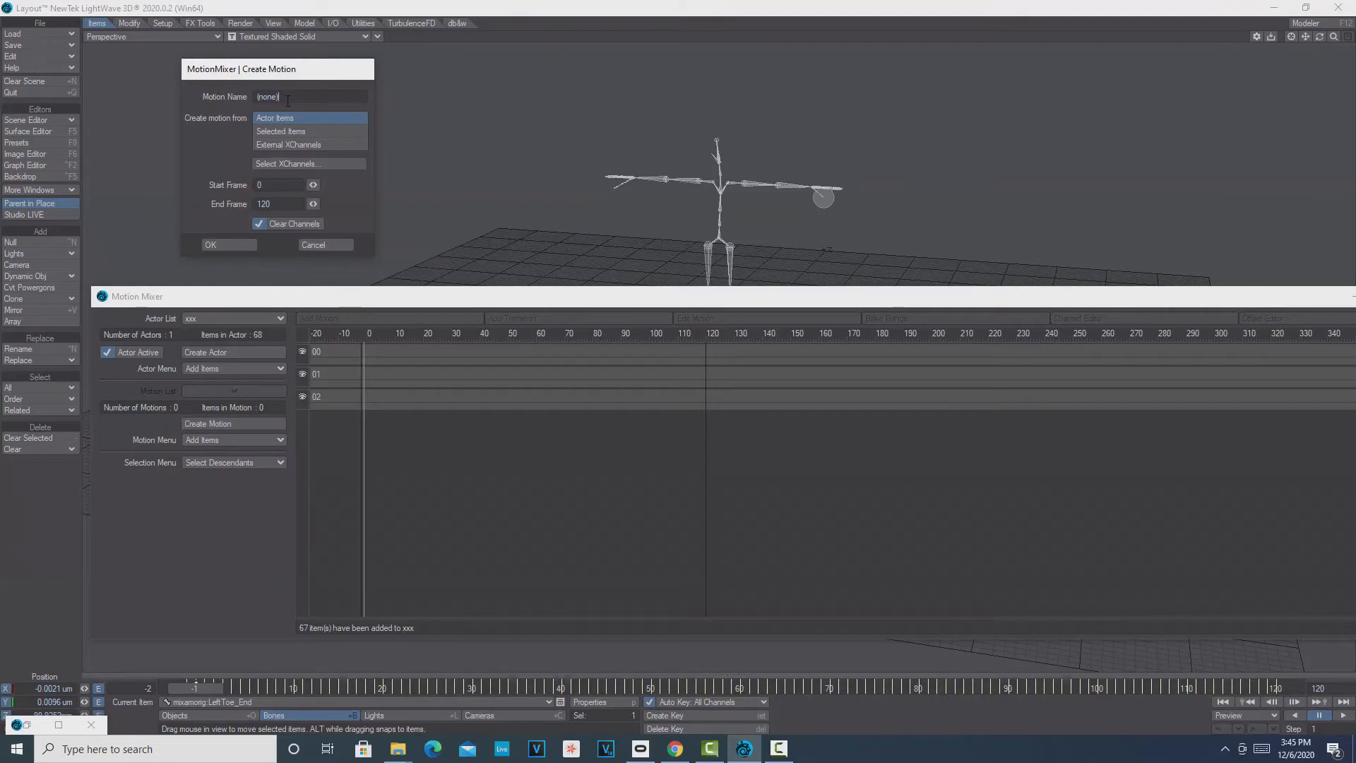
pyautogui.write('animati')
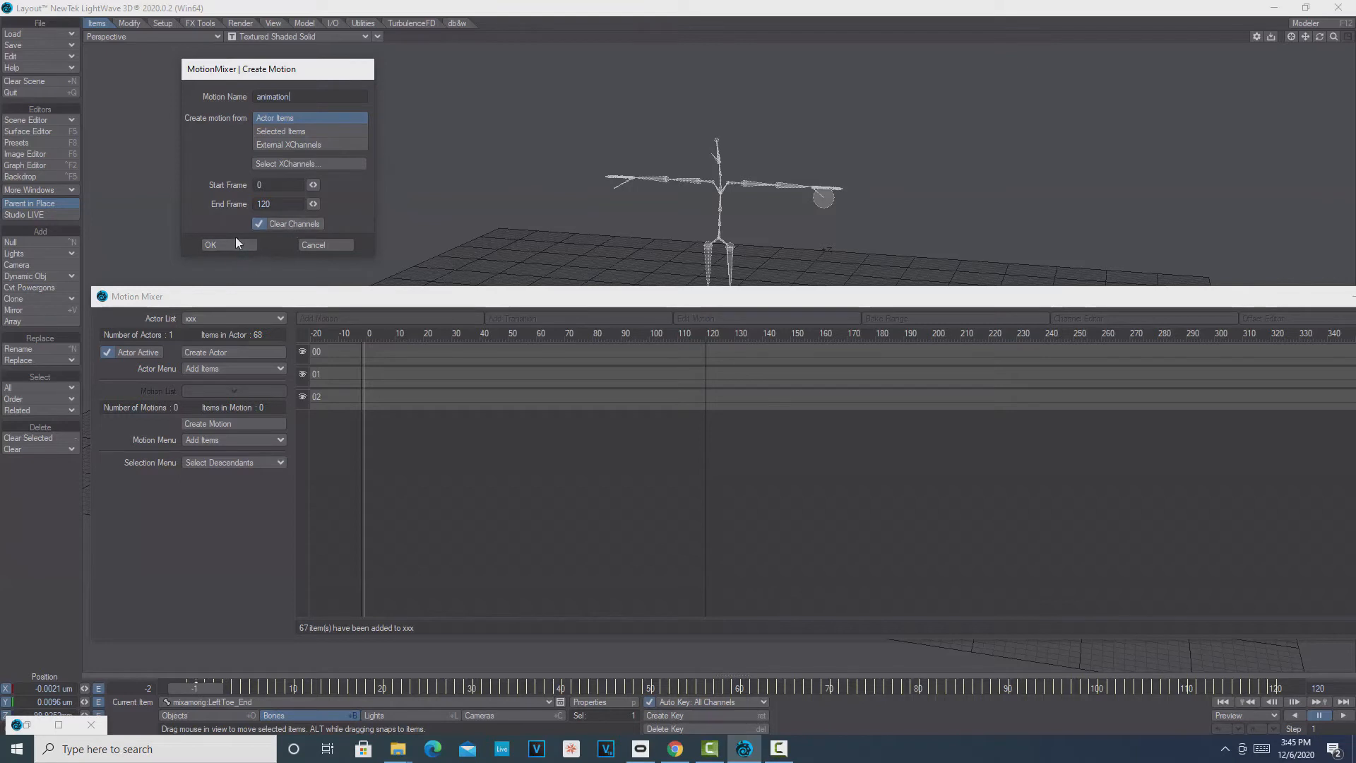
pyautogui.click(210, 244)
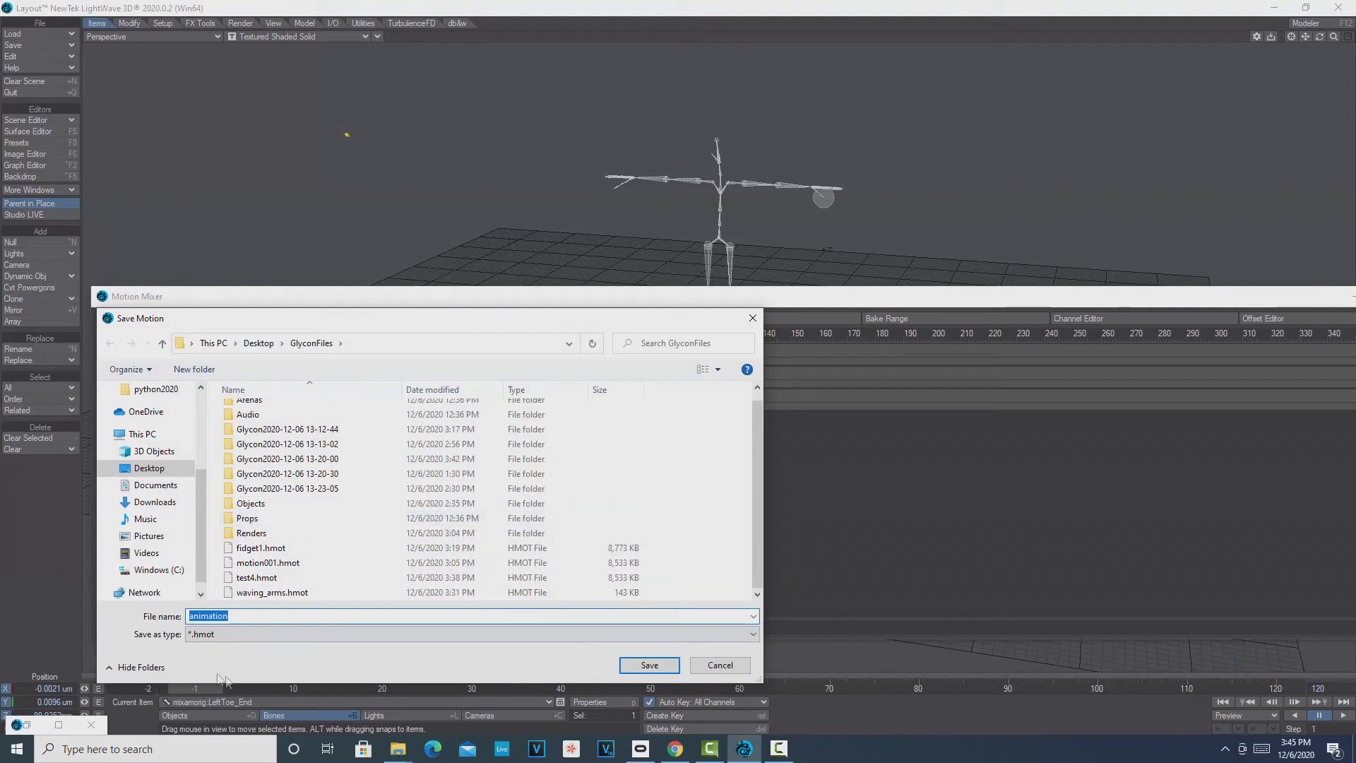
pyautogui.moveTo(195, 646)
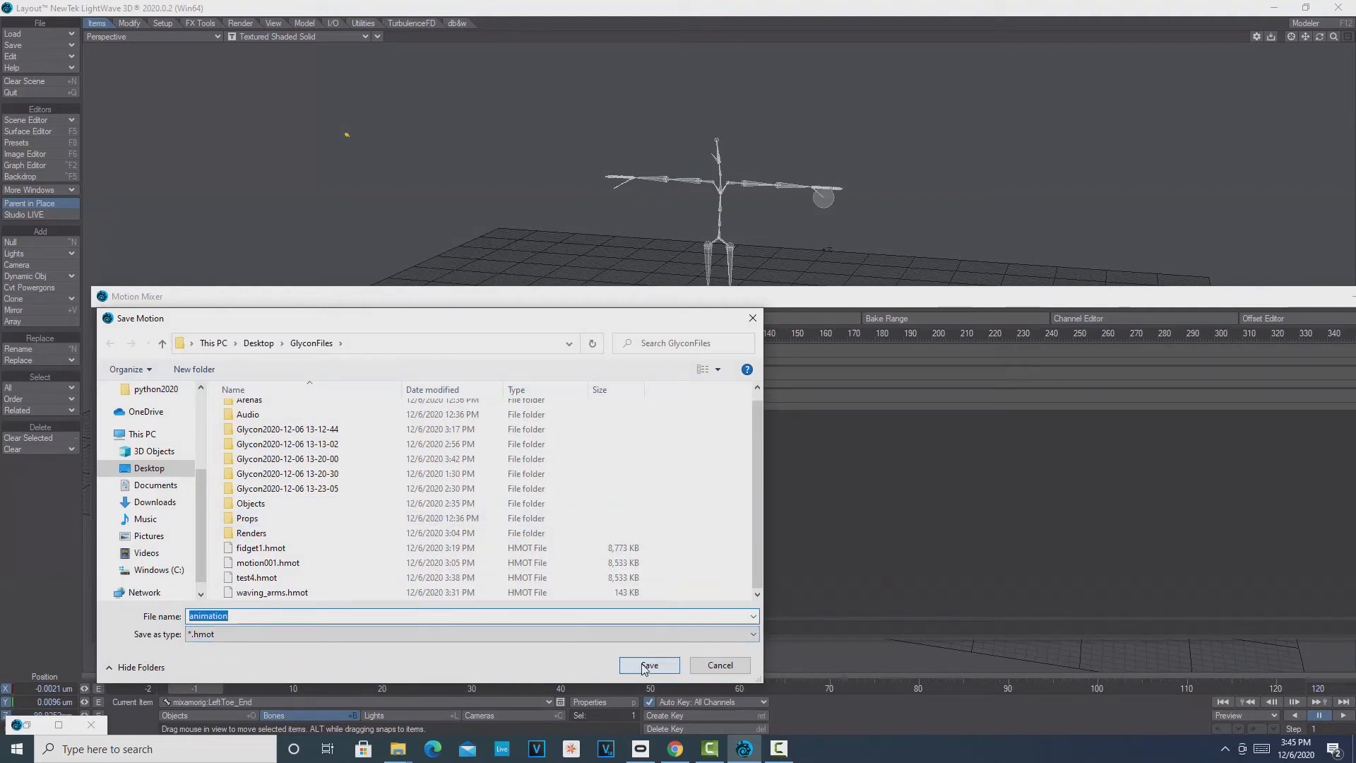
# Save the motion as animation.hmot in GlyconFiles and close the Motion Mixer
pyautogui.click(647, 666)
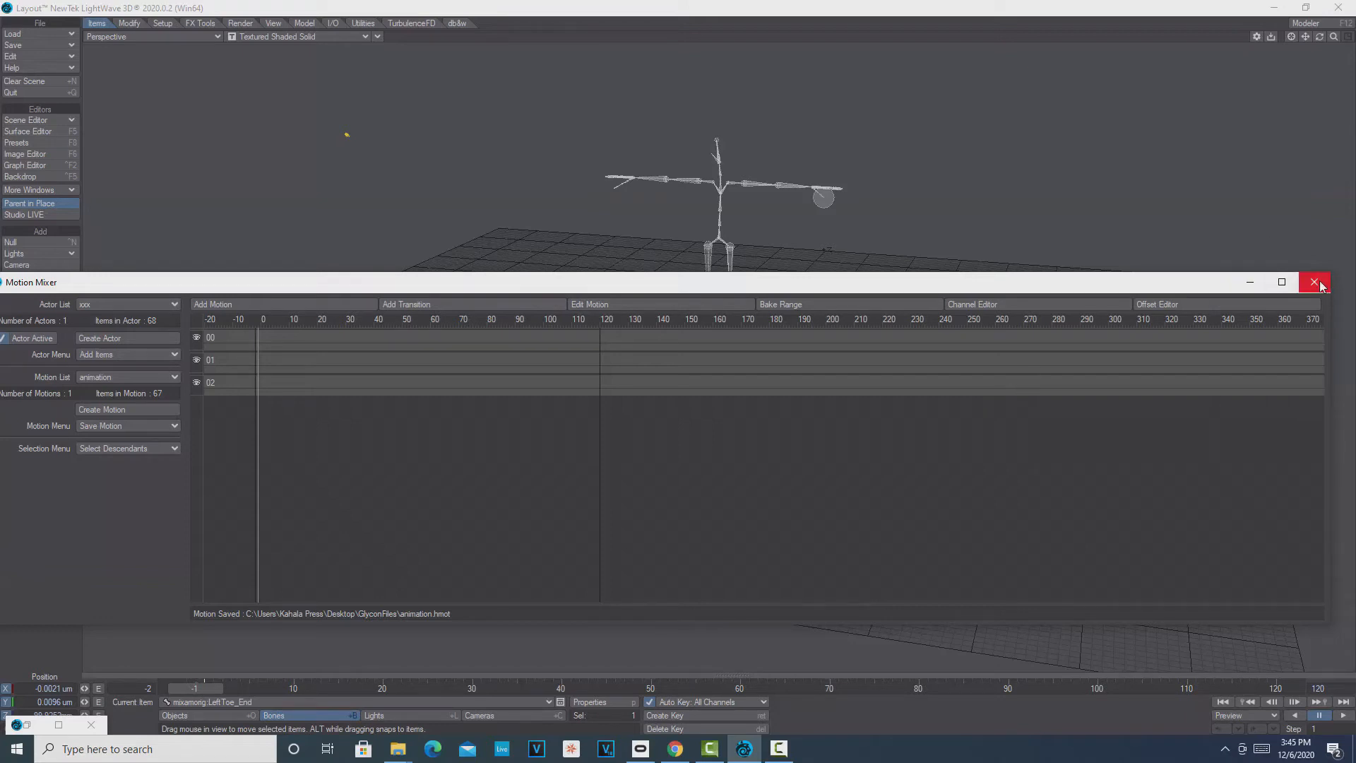
pyautogui.moveTo(1318, 282)
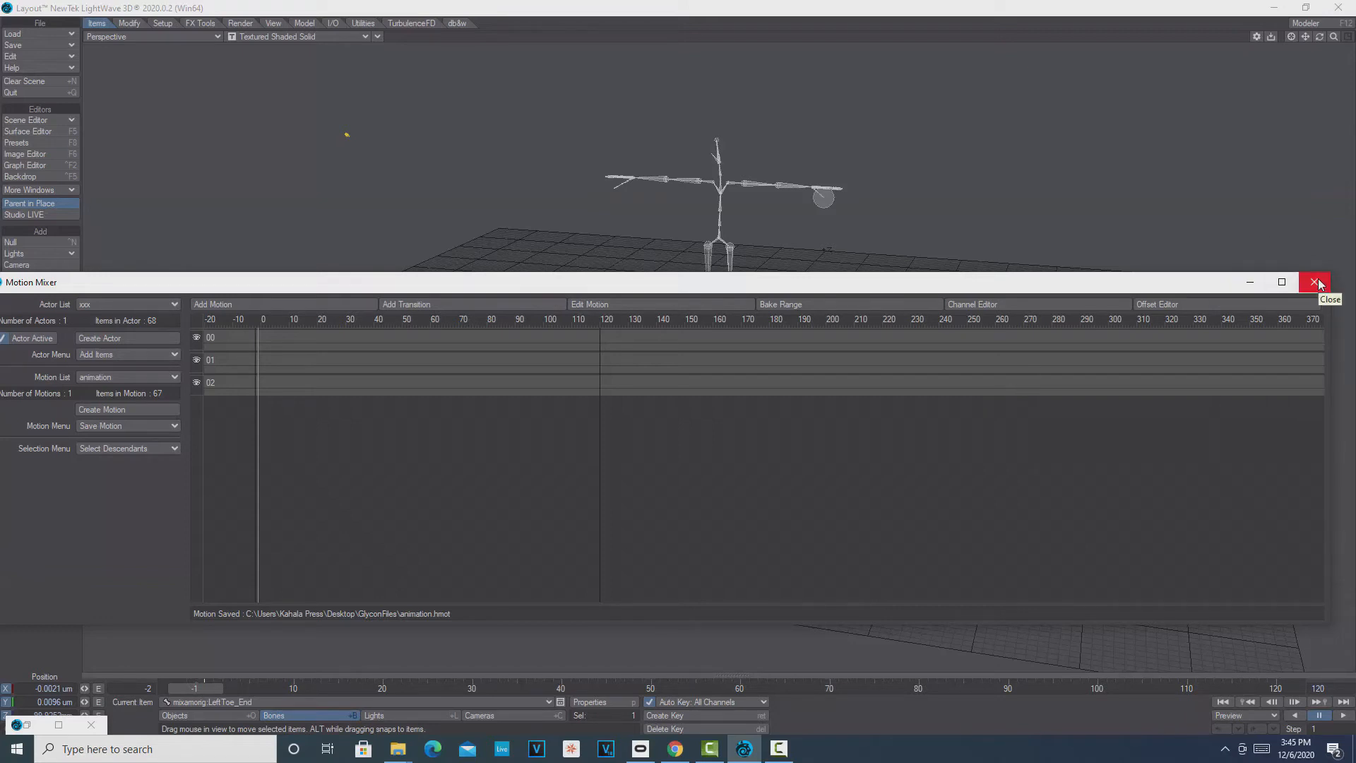
pyautogui.click(1318, 282)
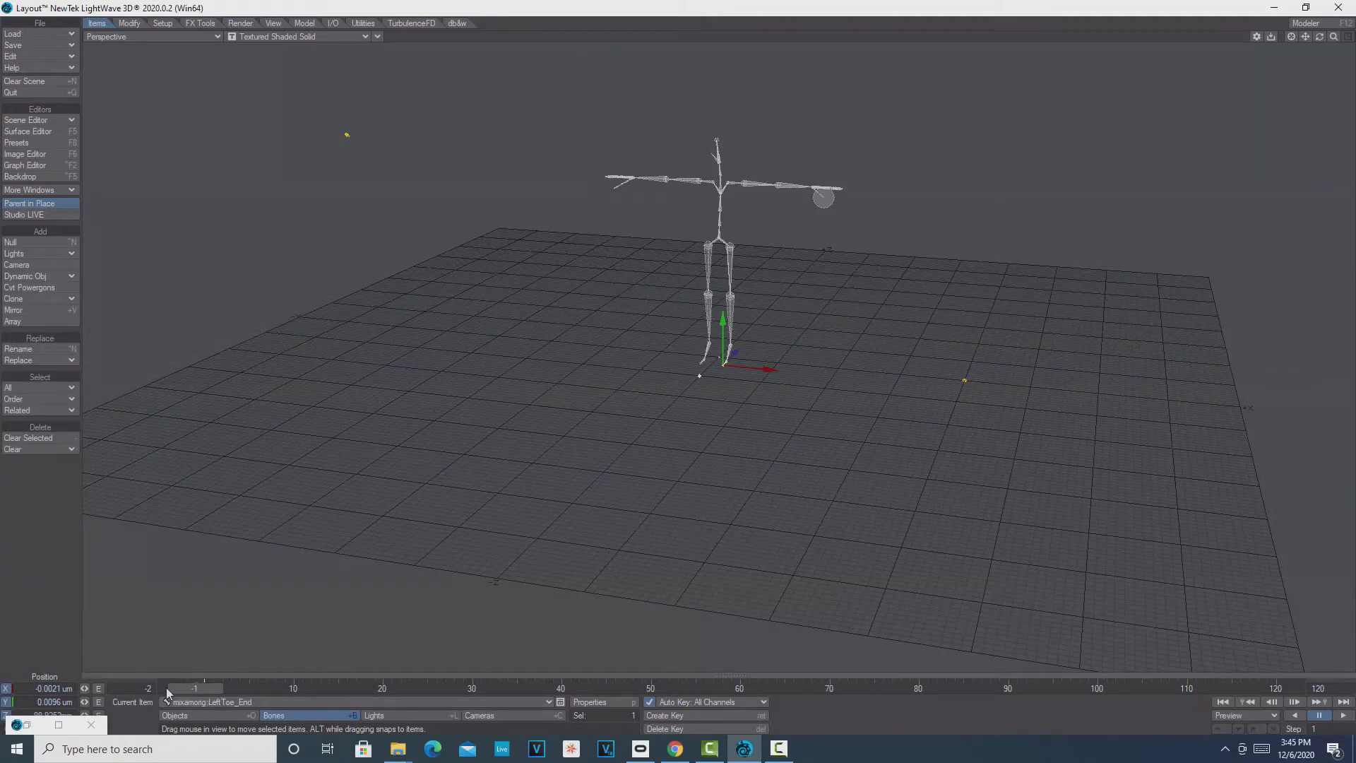
pyautogui.moveTo(229, 689)
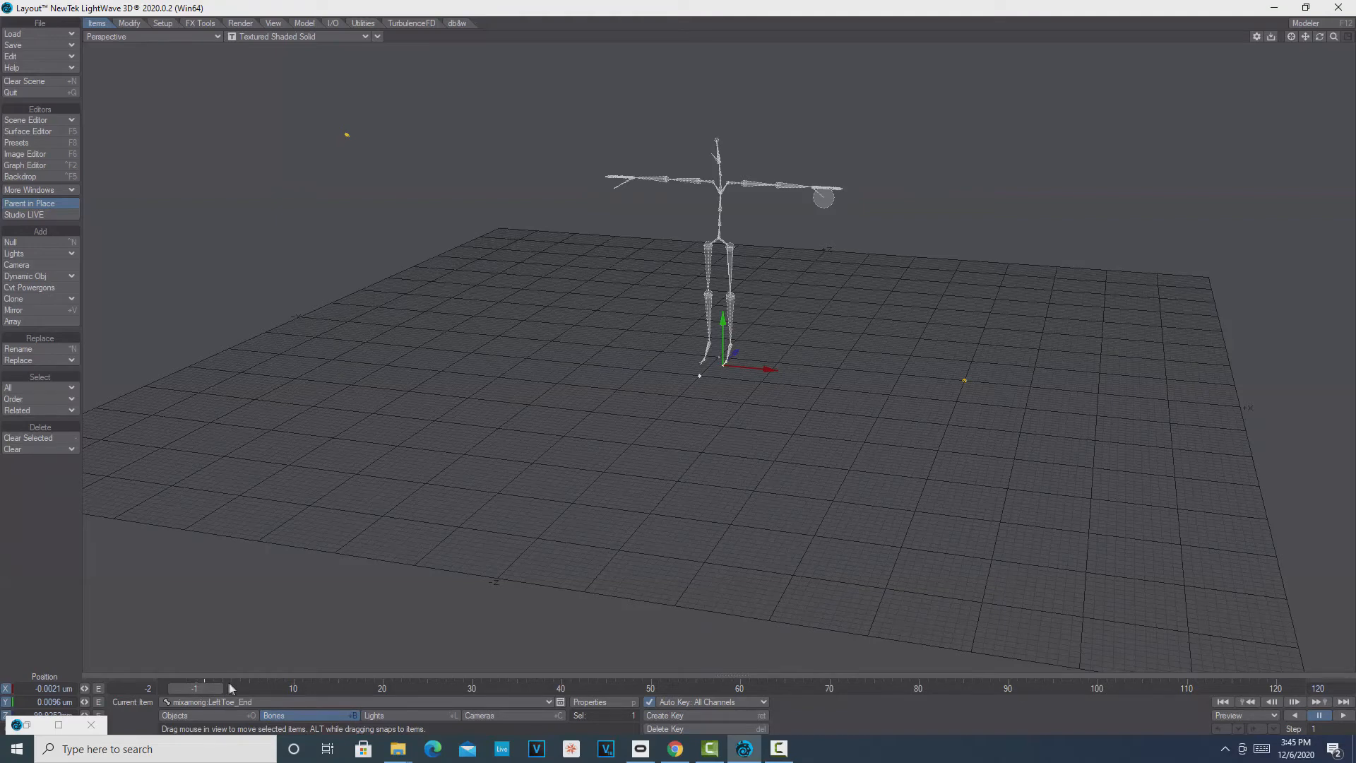
# Clear the skeleton from the scene, leaving only the default lights and camera
pyautogui.click(24, 81)
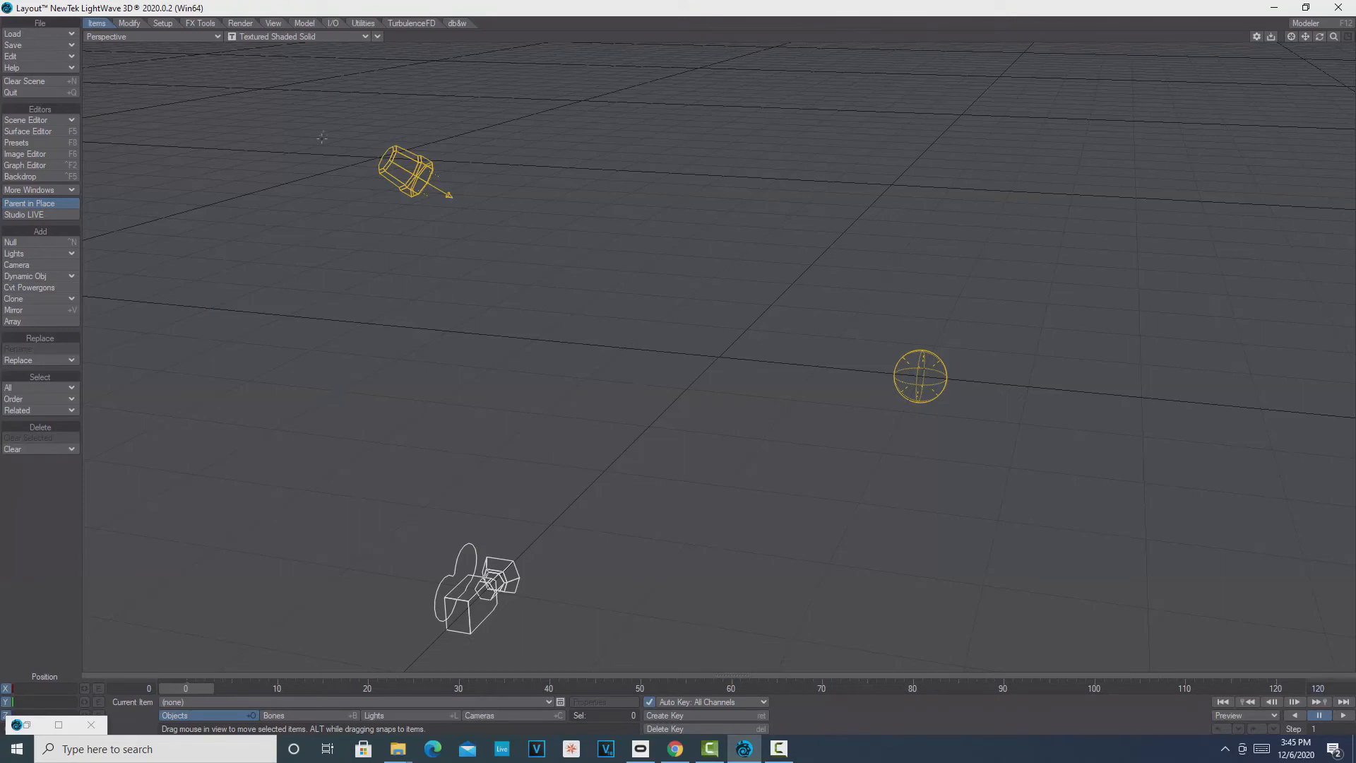
# Import ybot (1).fbx from Downloads via Interchange Read File in the I/O tab
pyautogui.click(332, 23)
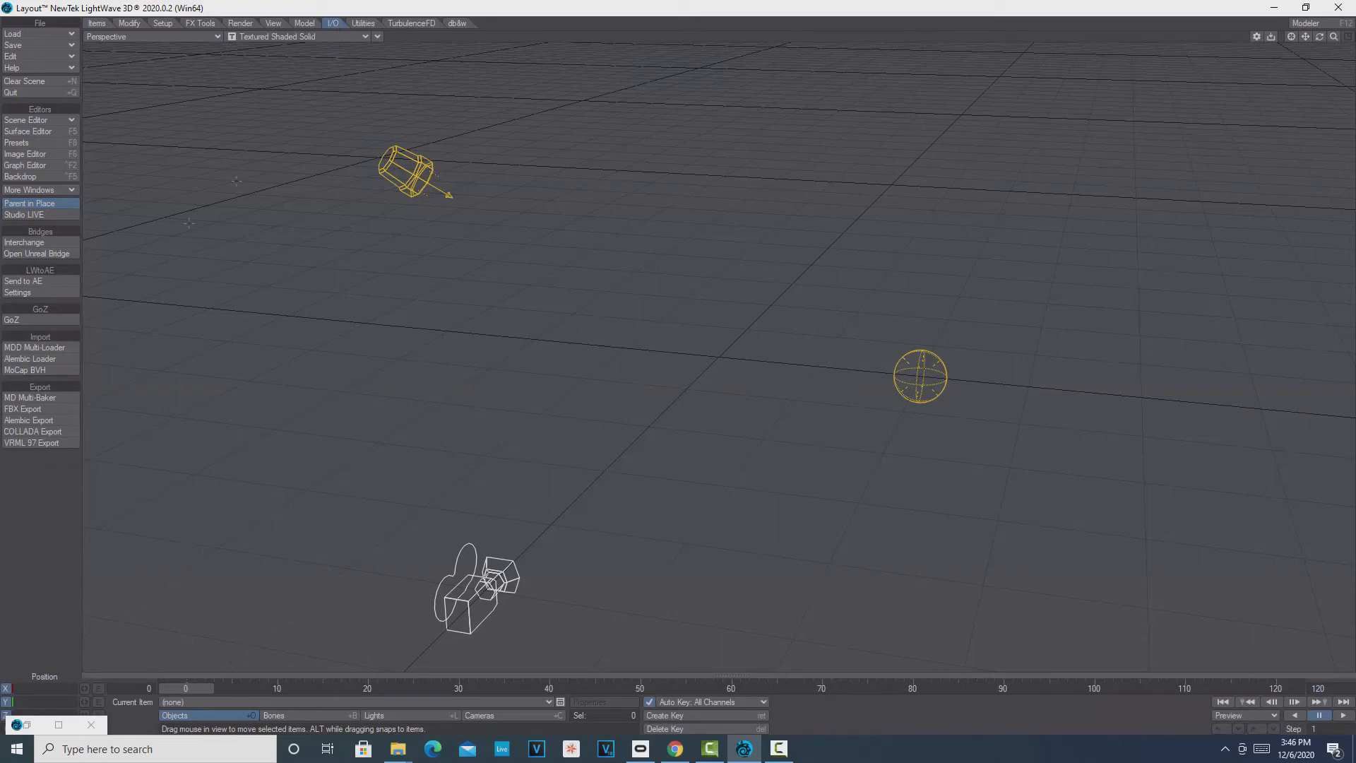
pyautogui.click(24, 243)
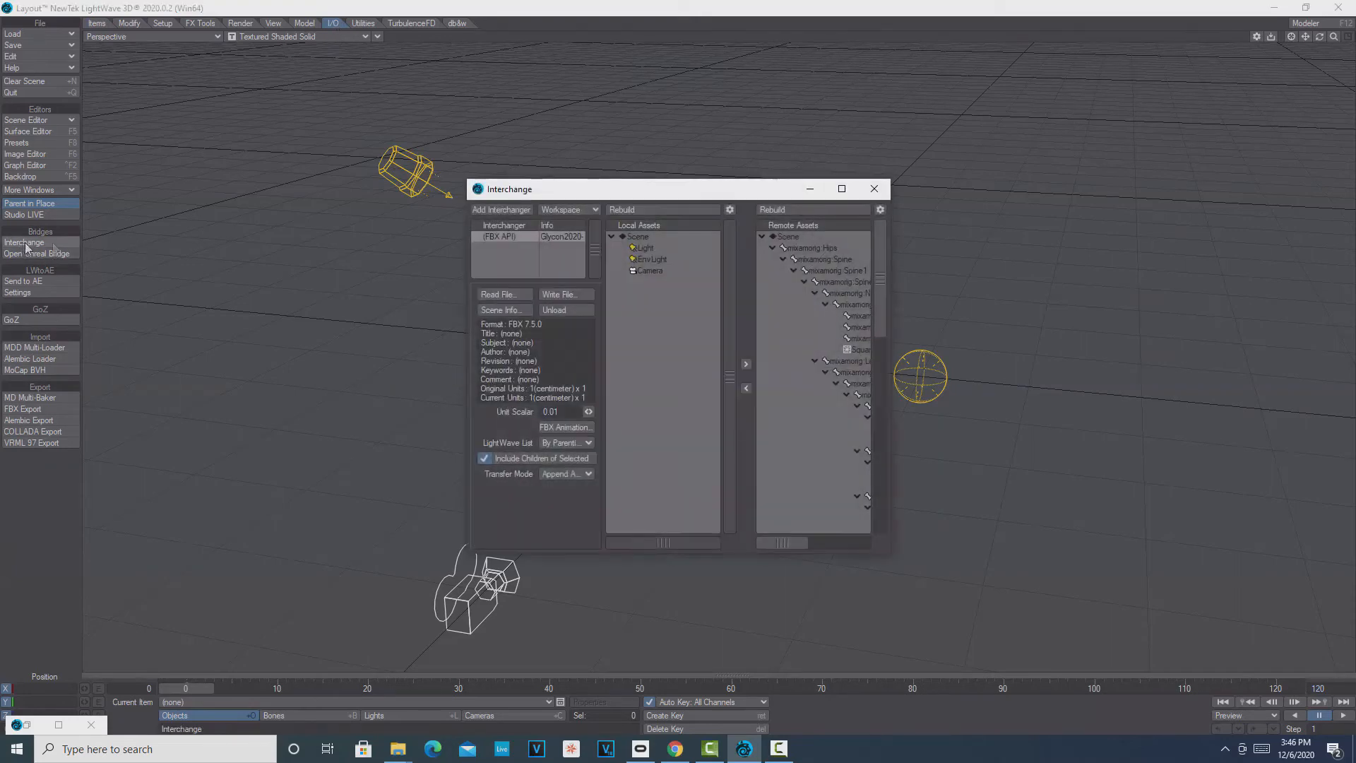
pyautogui.click(499, 293)
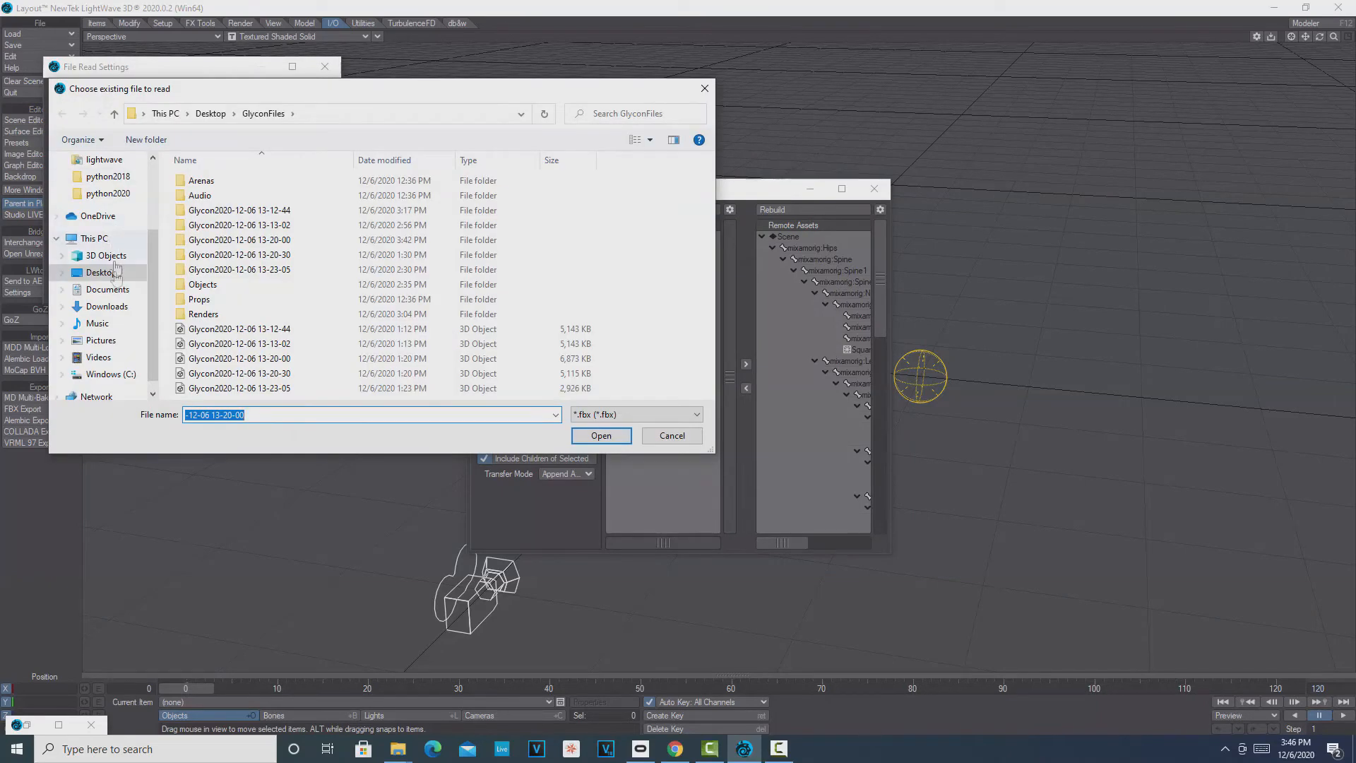
pyautogui.click(107, 306)
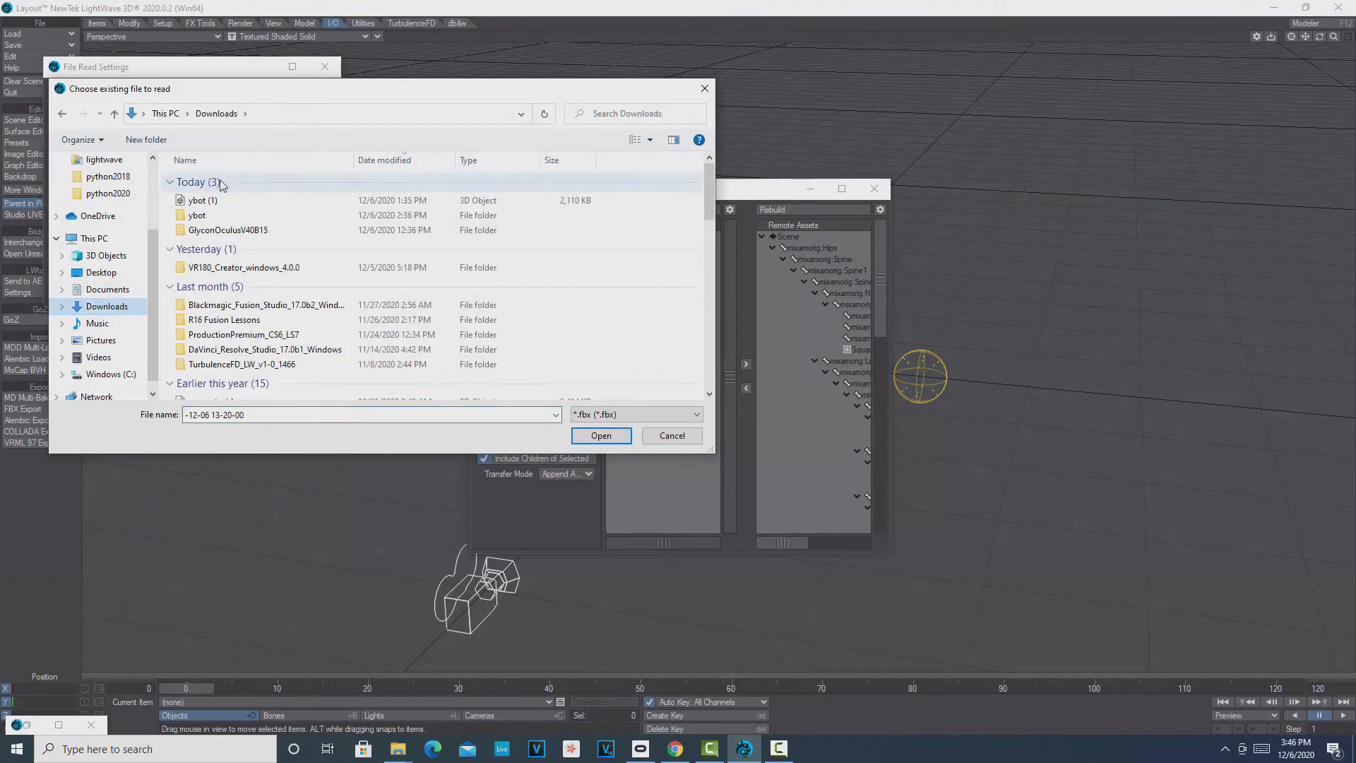
pyautogui.click(201, 200)
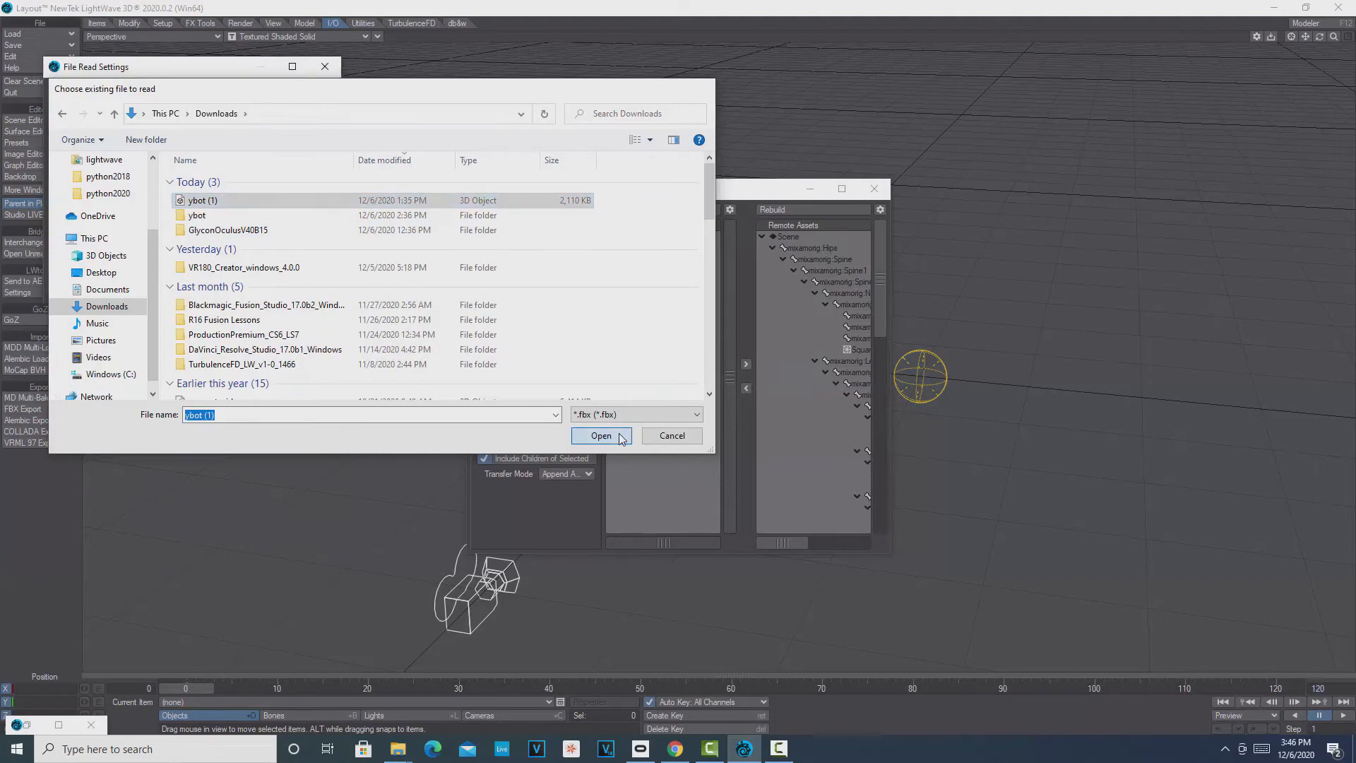
pyautogui.click(600, 435)
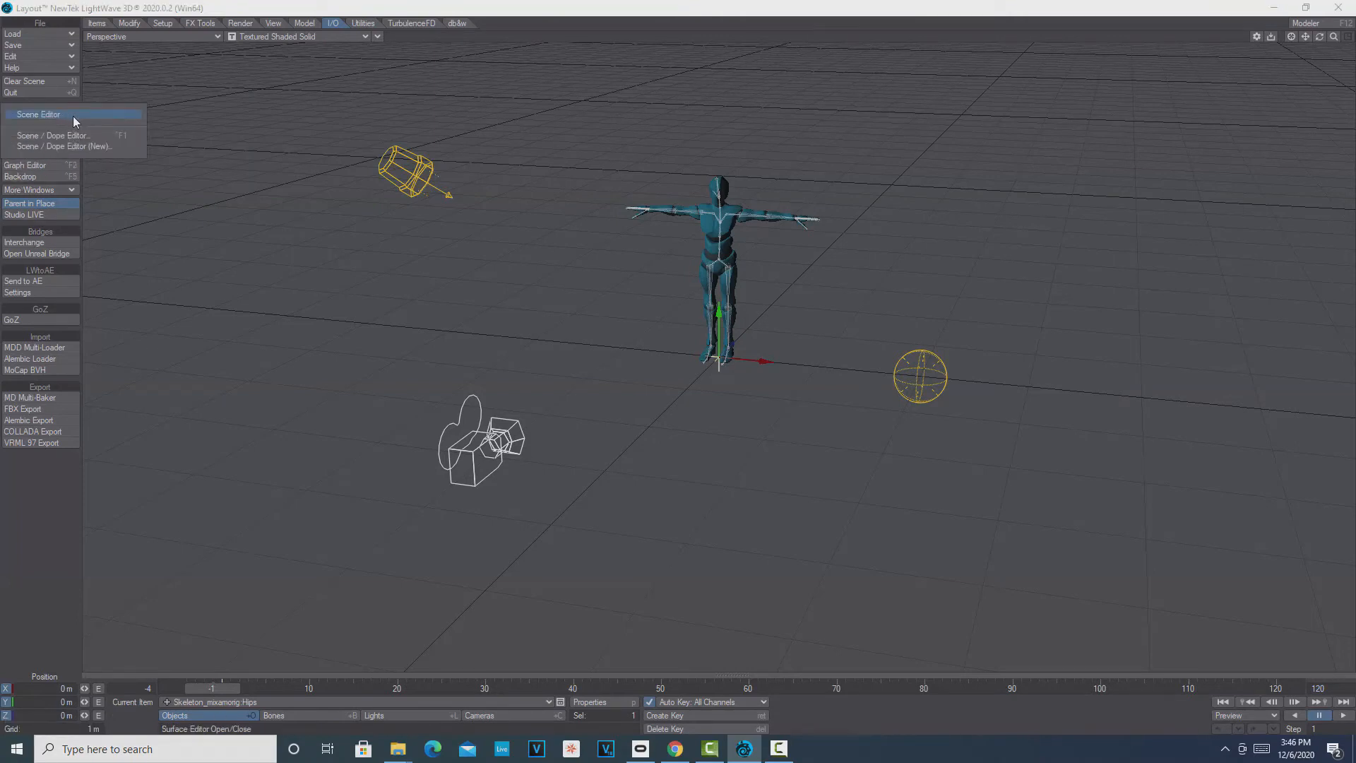
# Select all bones of the ybot object from the Scene Editor dropdown
pyautogui.click(38, 113)
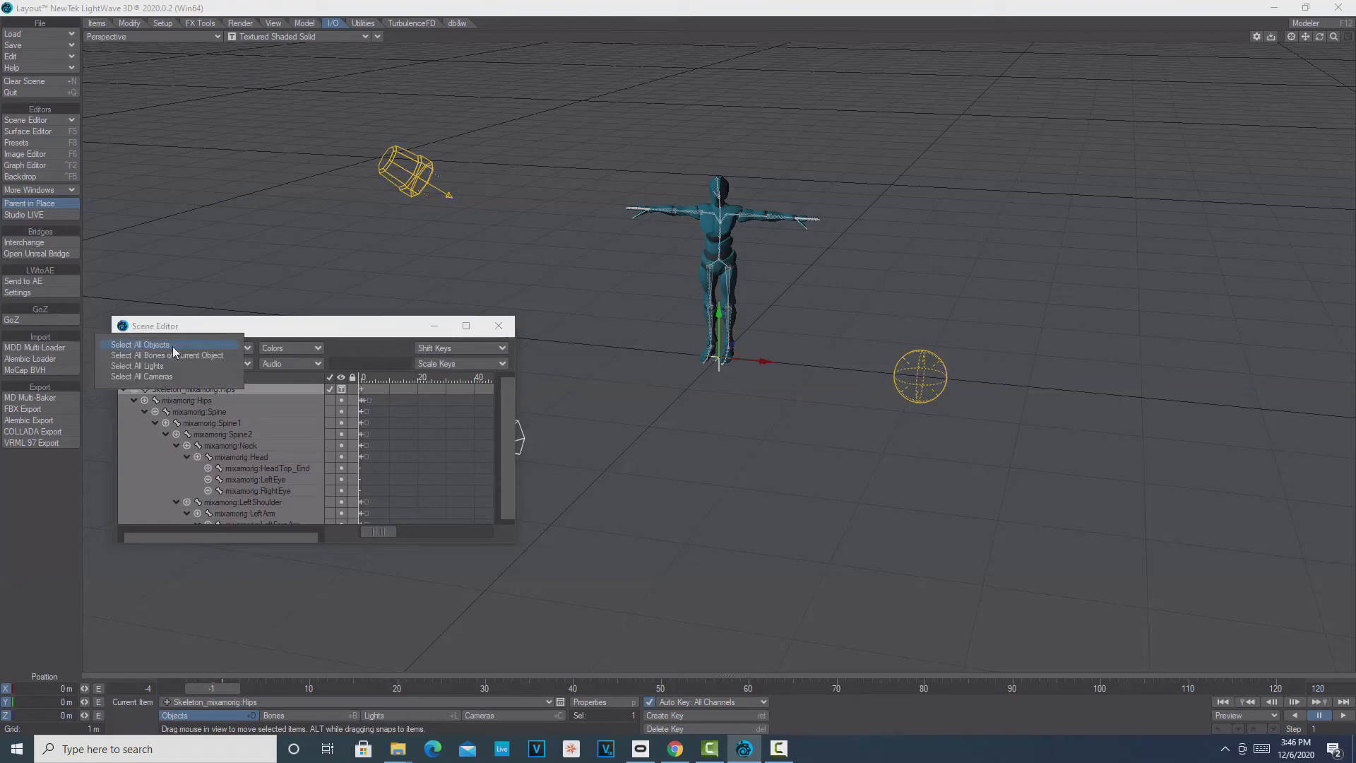
pyautogui.click(138, 344)
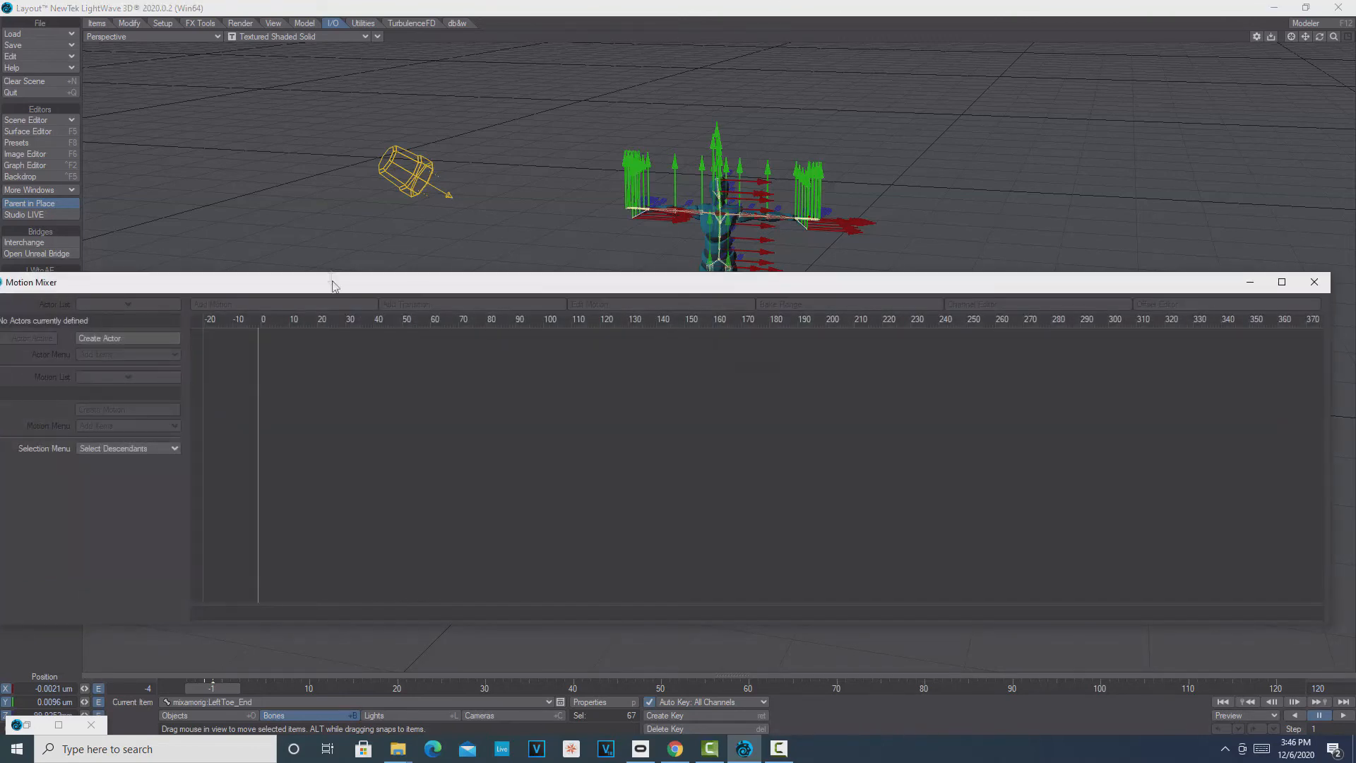
# Create a Motion Mixer actor named 'Mr_T' from the ybot's bones
pyautogui.click(100, 339)
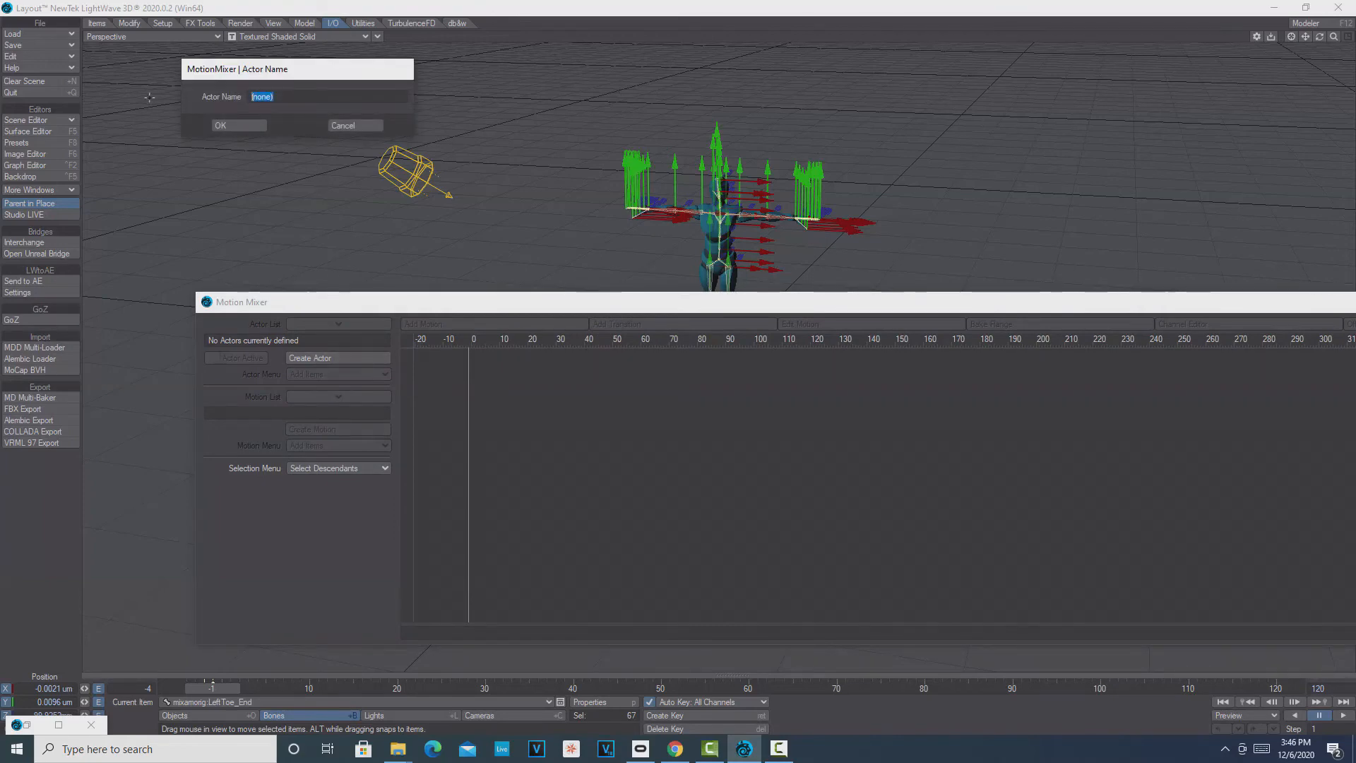
pyautogui.write('Mr_T')
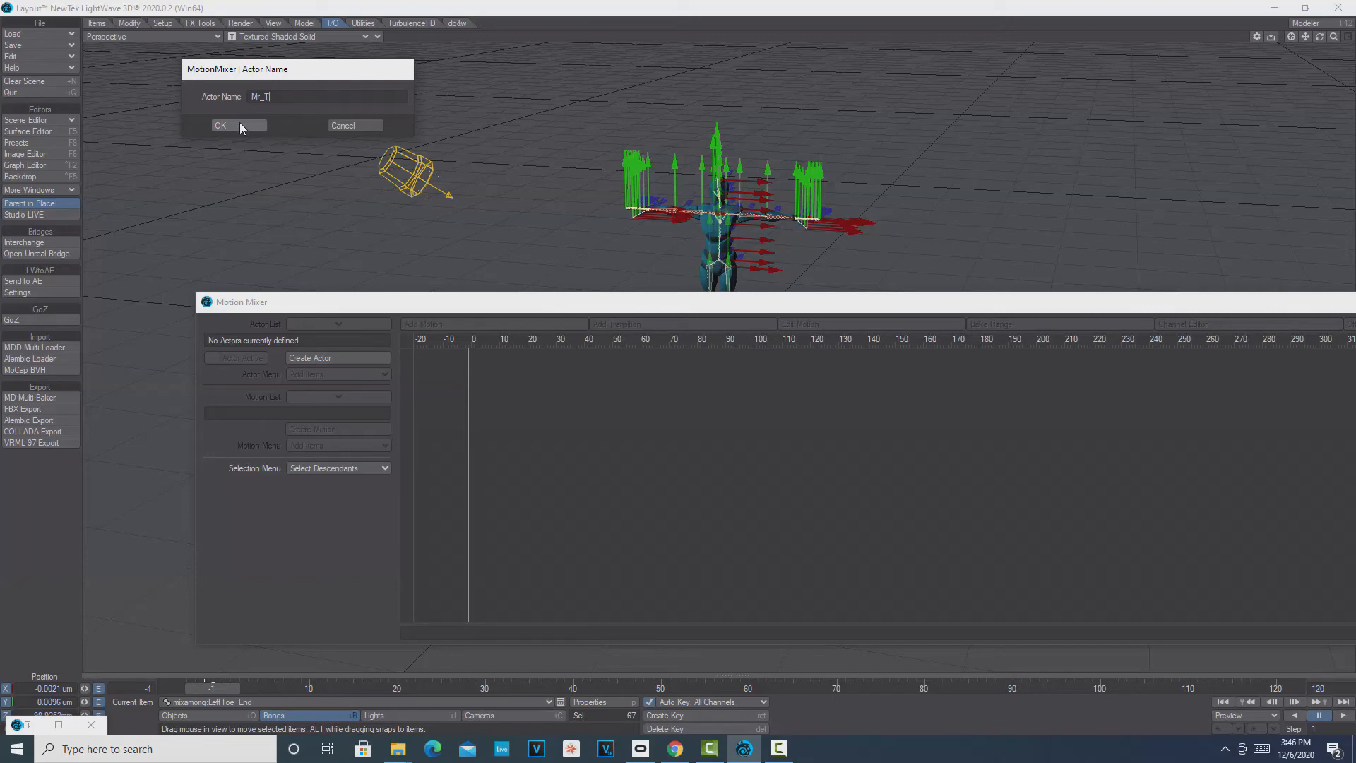
pyautogui.click(221, 125)
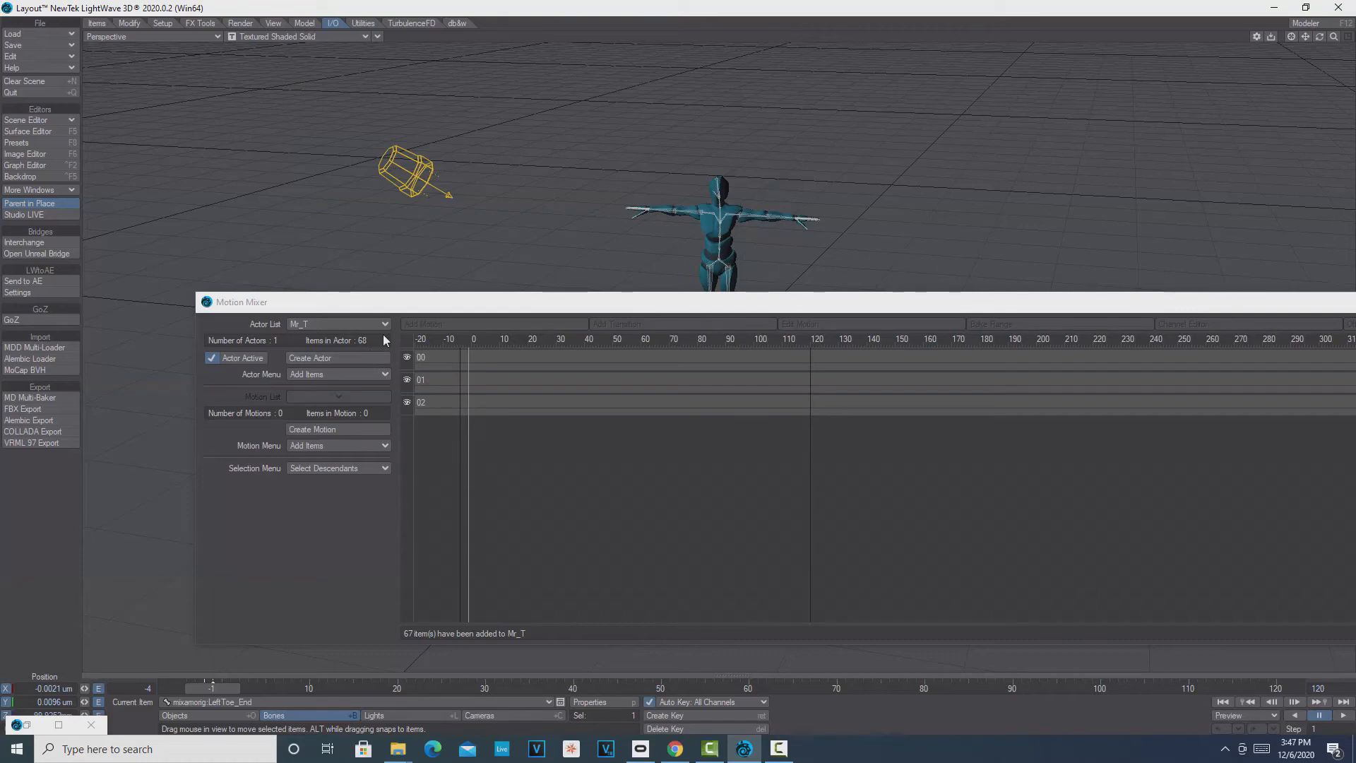
pyautogui.moveTo(370, 321)
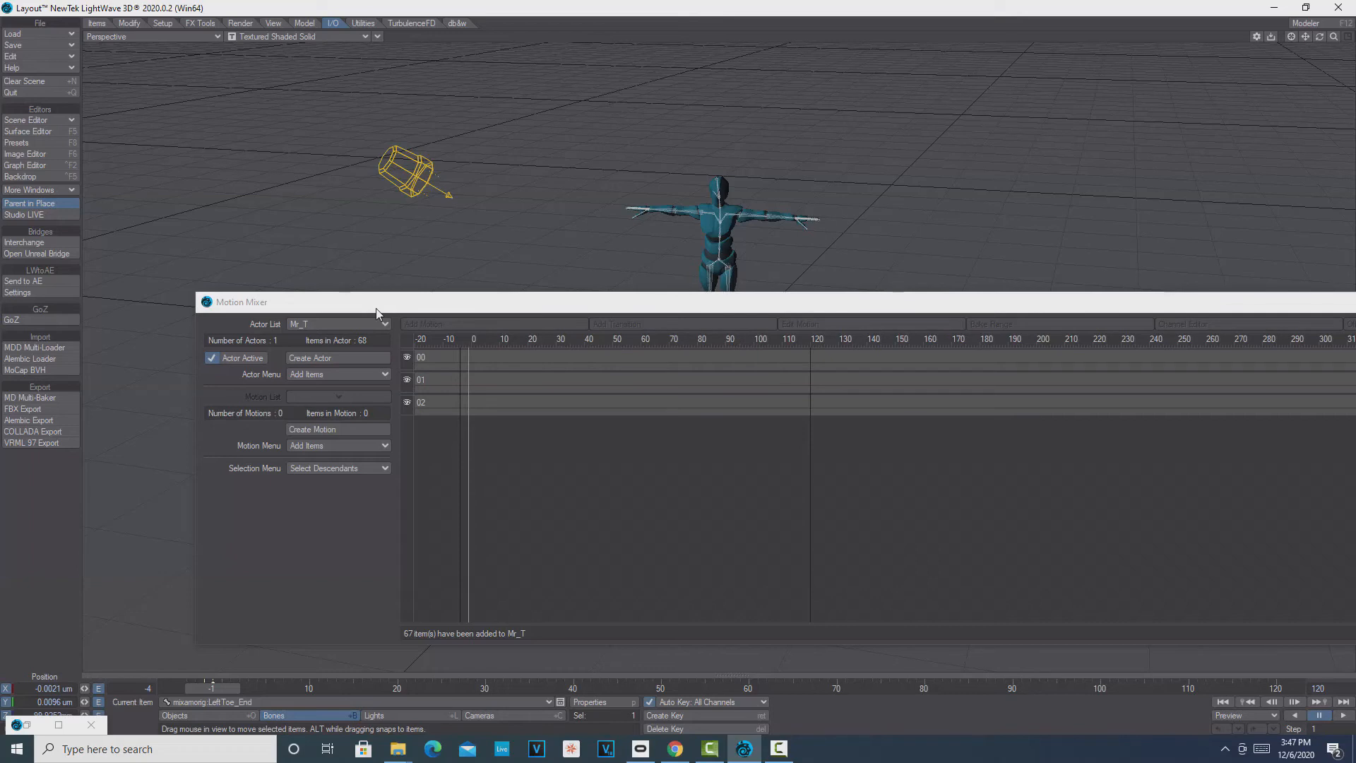
pyautogui.moveTo(390, 447)
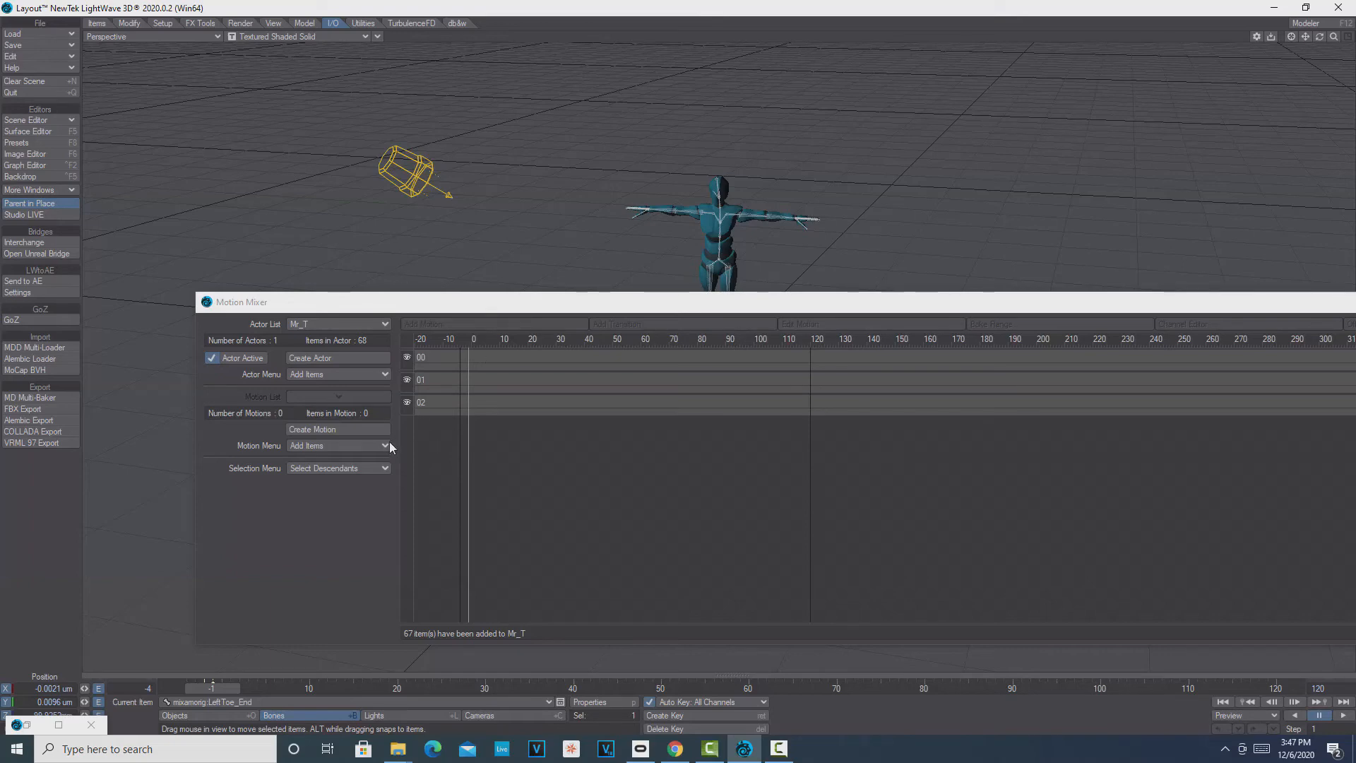
# Load animation.hmot for Mr_T and place it on track 00 from frame 0 to 120
pyautogui.click(339, 446)
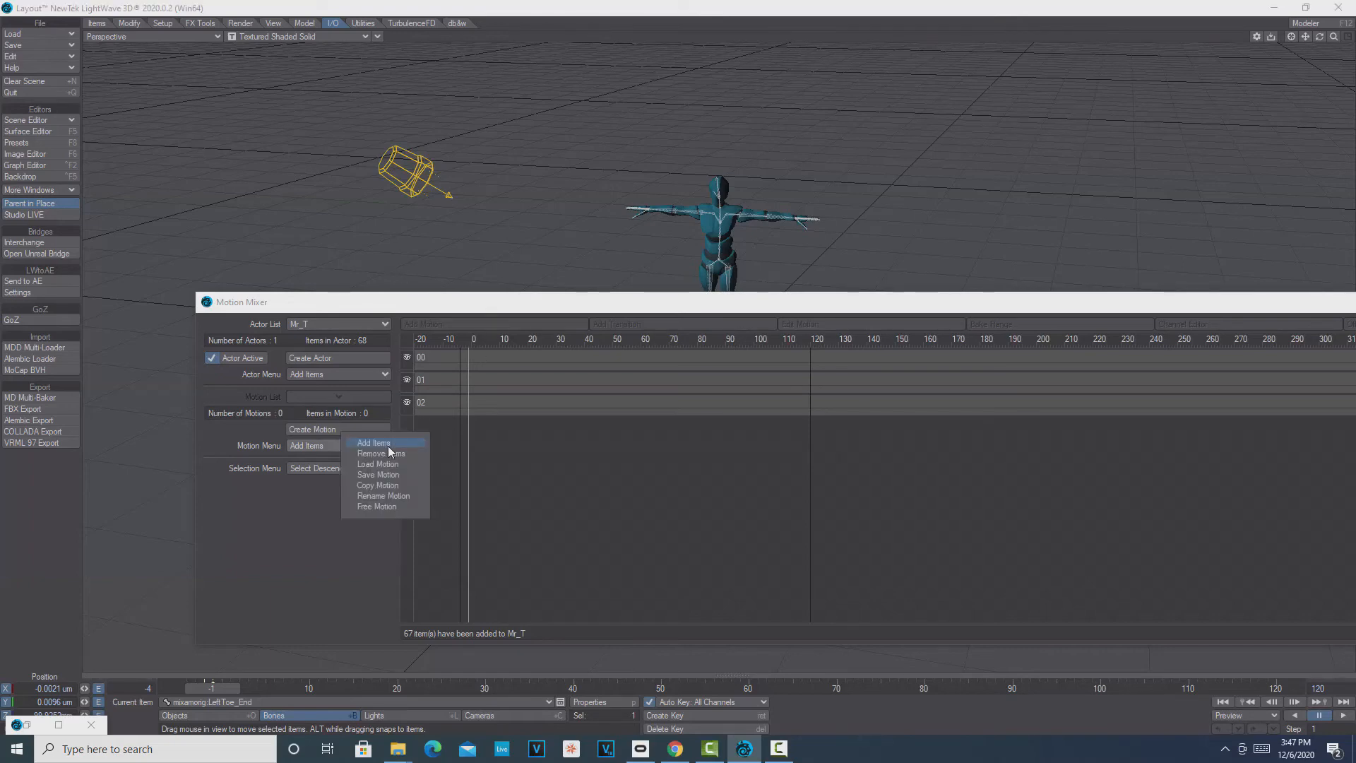
pyautogui.click(378, 464)
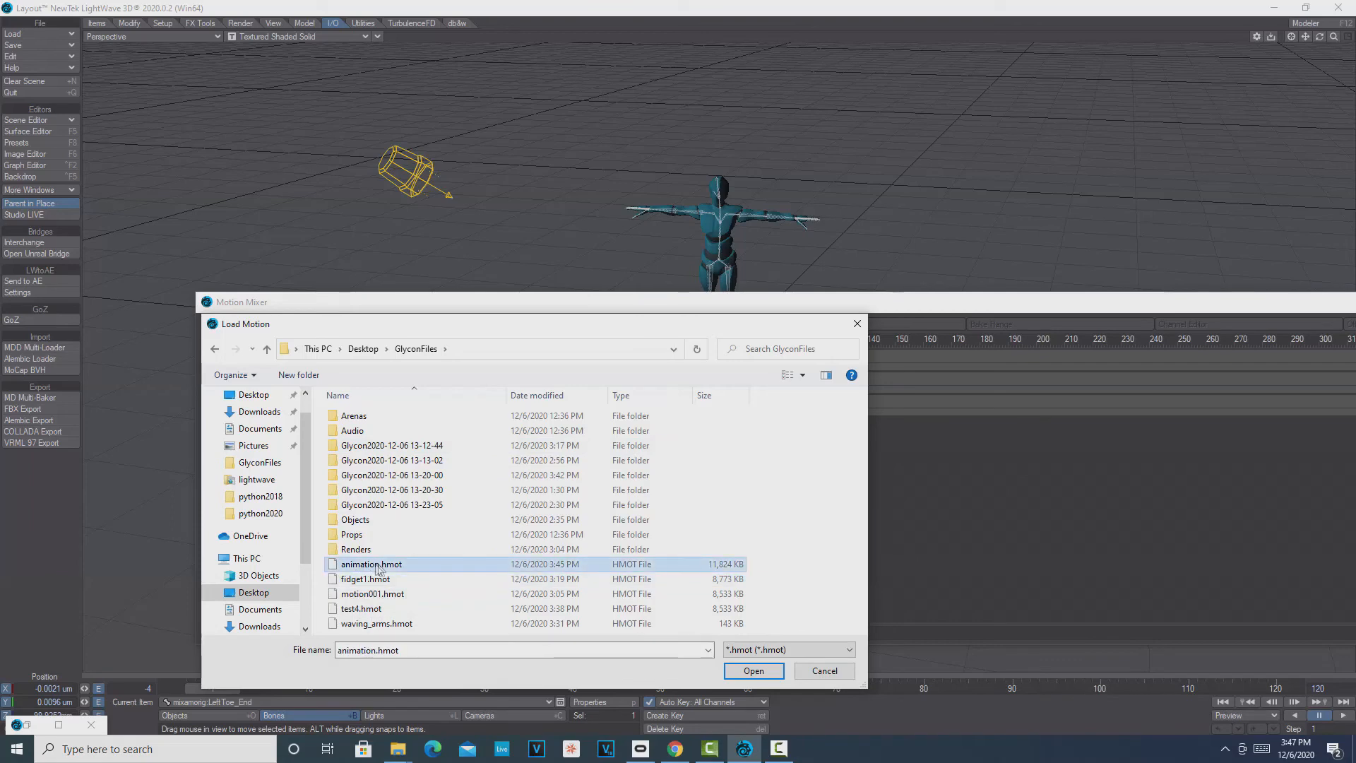
pyautogui.click(752, 671)
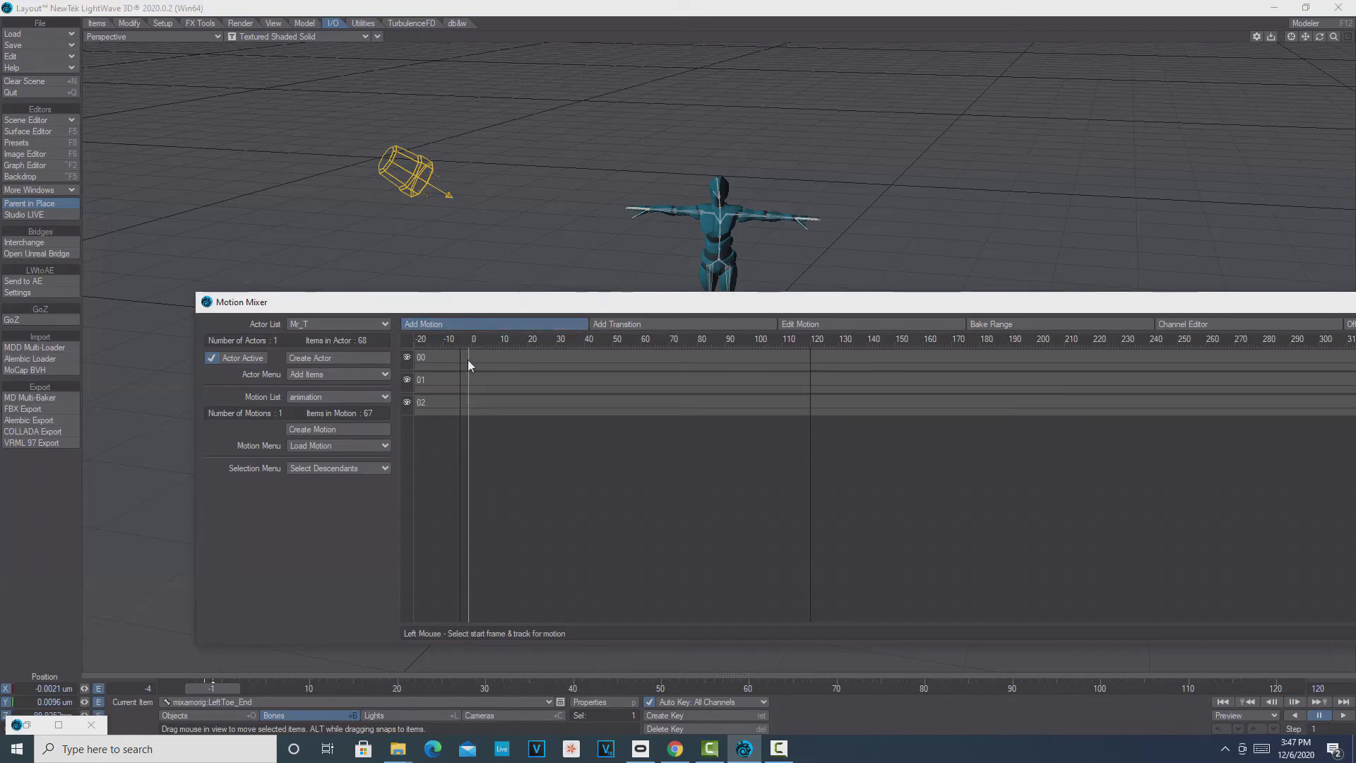
pyautogui.click(494, 324)
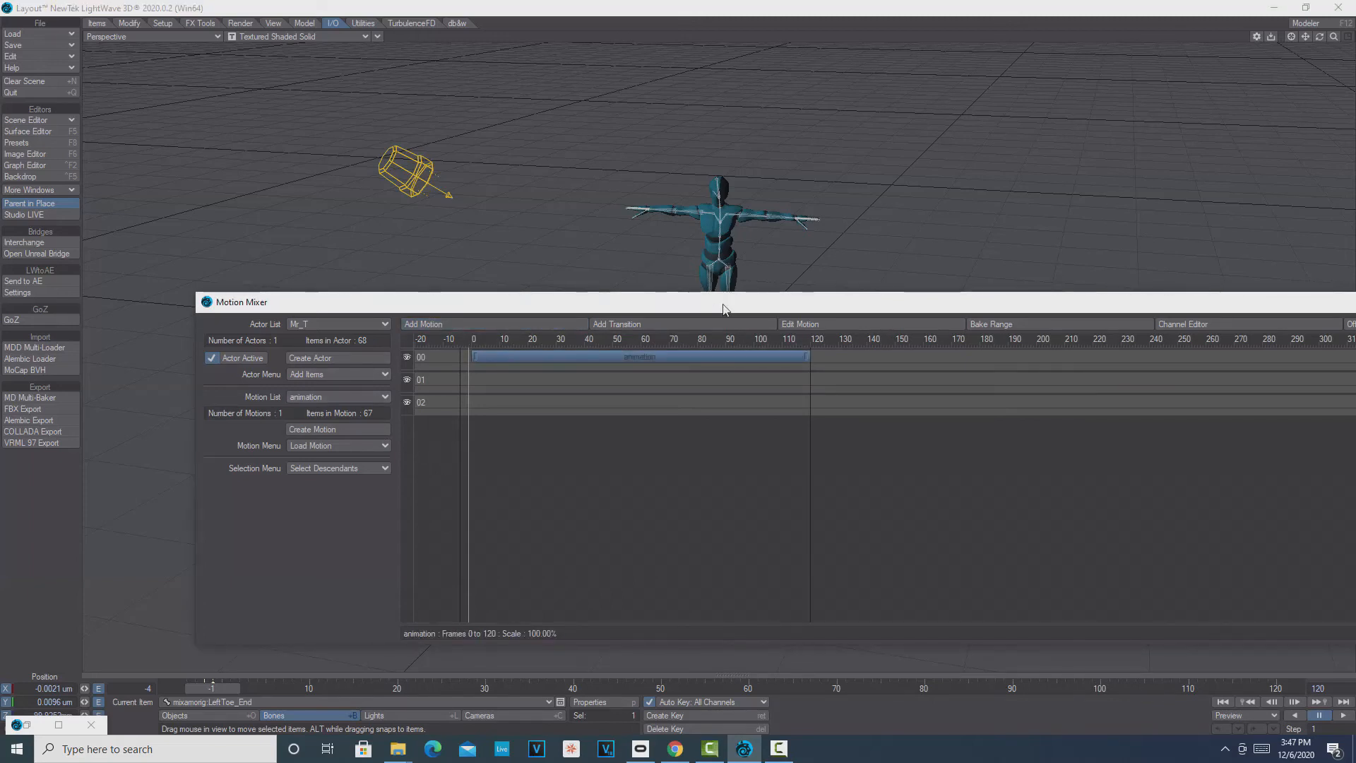